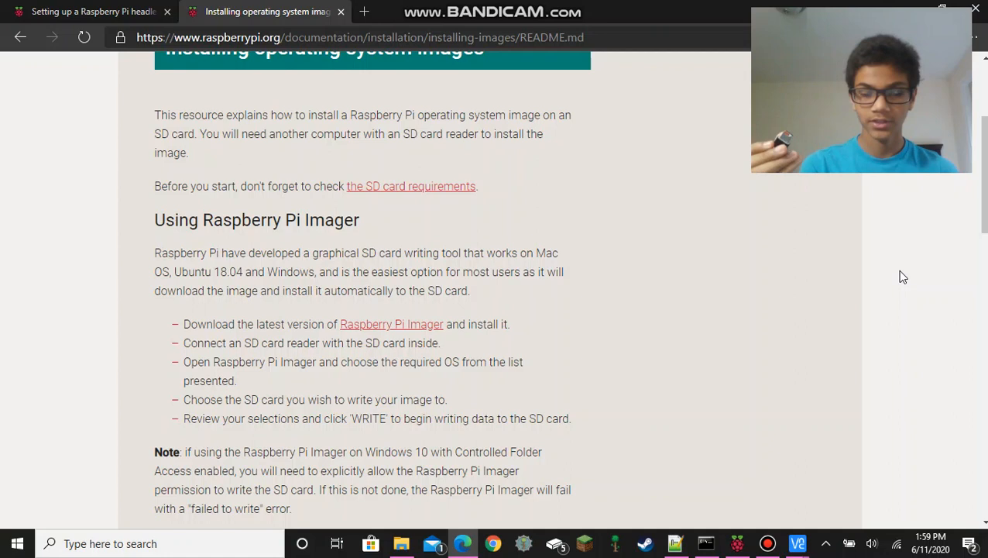
{"action": "mouse_move", "coordinate": [507, 409]}
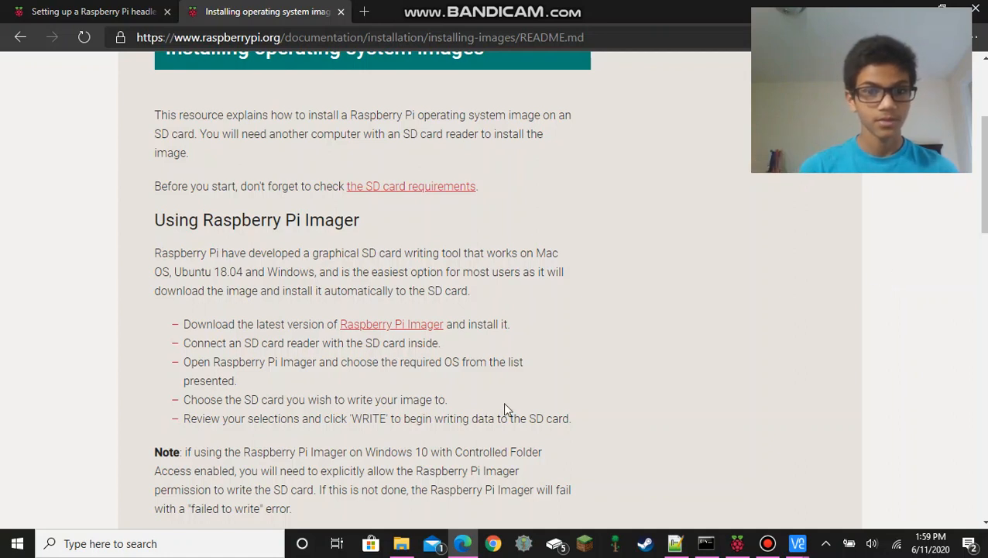
{"action": "mouse_move", "coordinate": [537, 324]}
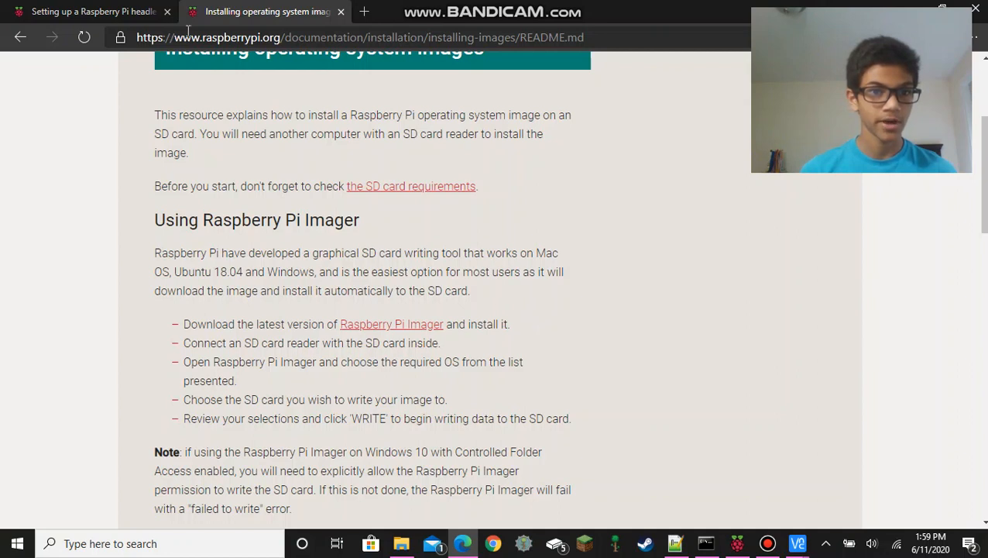
{"action": "mouse_move", "coordinate": [441, 27]}
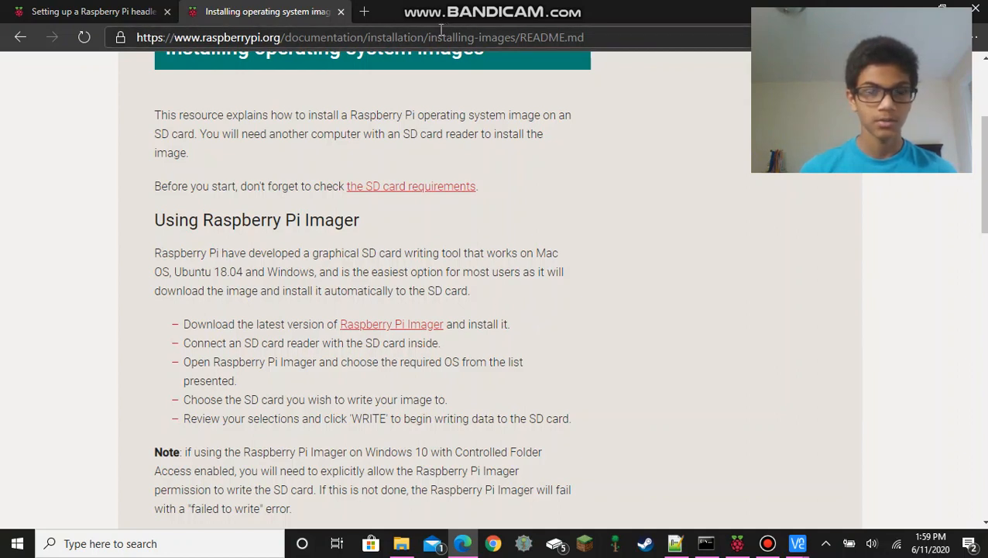
{"action": "mouse_move", "coordinate": [716, 474]}
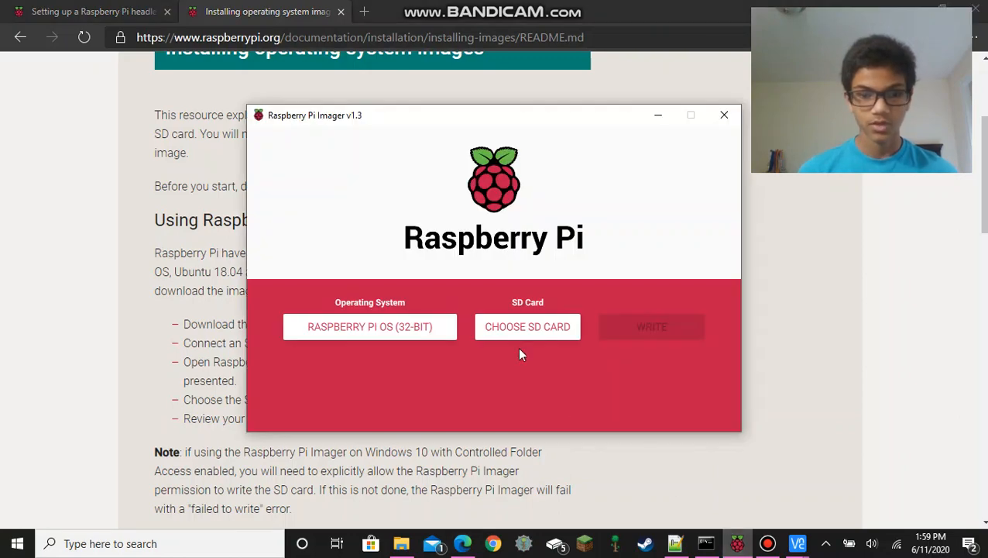
{"action": "mouse_move", "coordinate": [326, 267]}
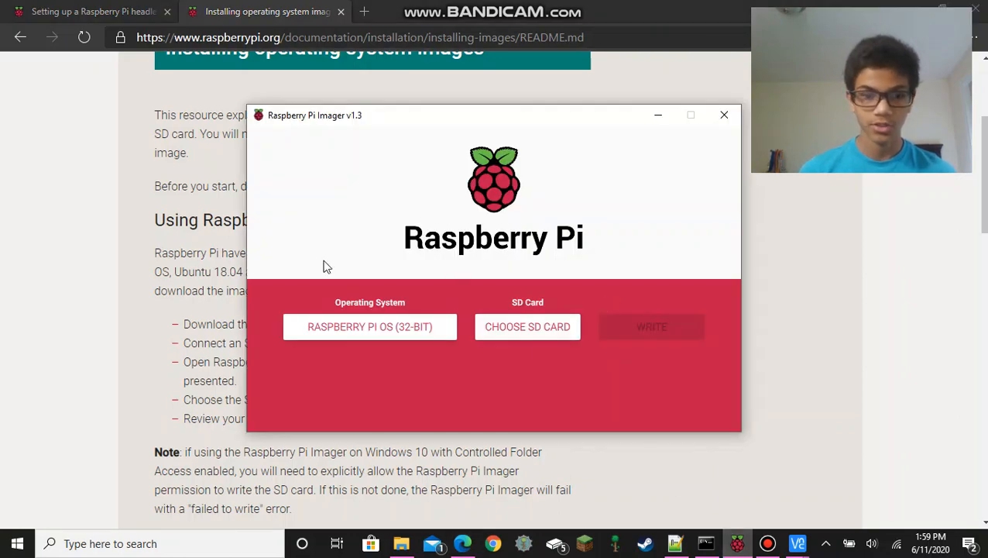
Choose Raspberry Pi OS (32-bit) and the 32 GB USB Mass Storage Device as the target card.
{"action": "left_click", "coordinate": [369, 327]}
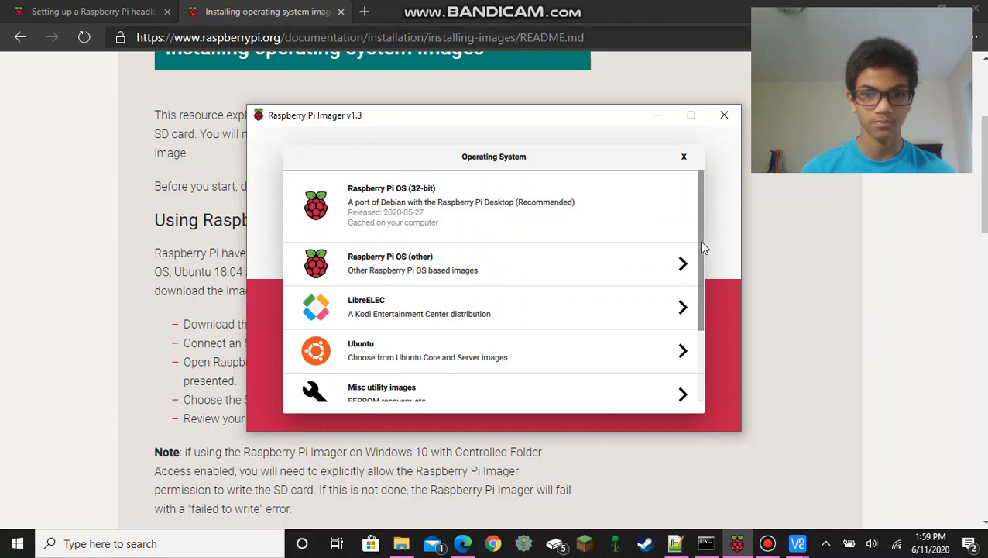
{"action": "mouse_move", "coordinate": [716, 313]}
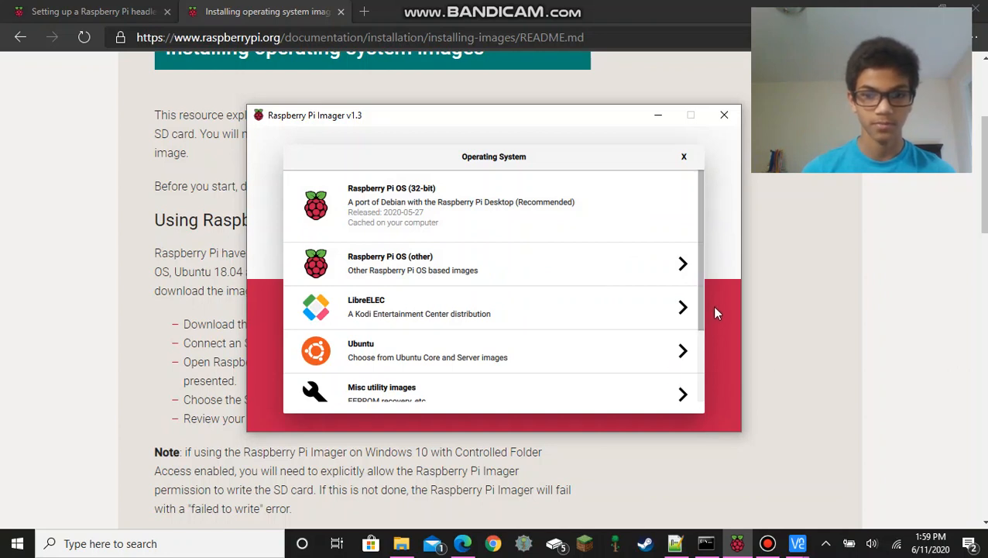
{"action": "scroll", "scroll_direction": "down", "scroll_amount": 3}
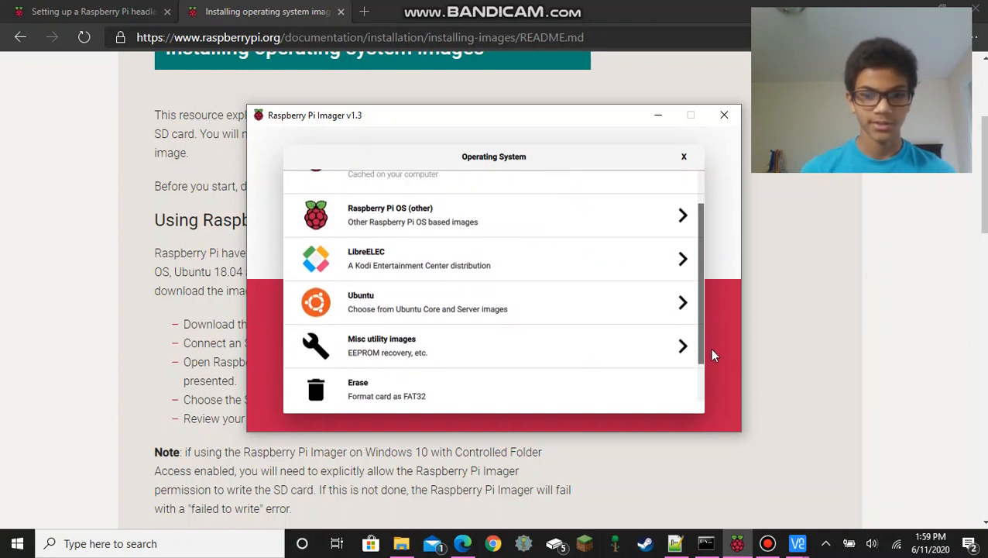
{"action": "scroll", "scroll_direction": "down", "scroll_amount": 3}
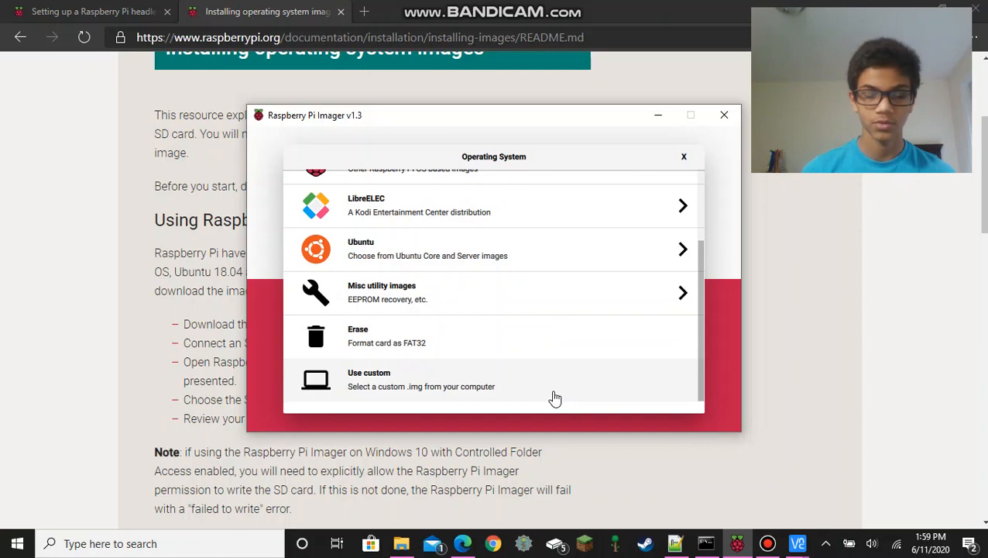
{"action": "mouse_move", "coordinate": [703, 226]}
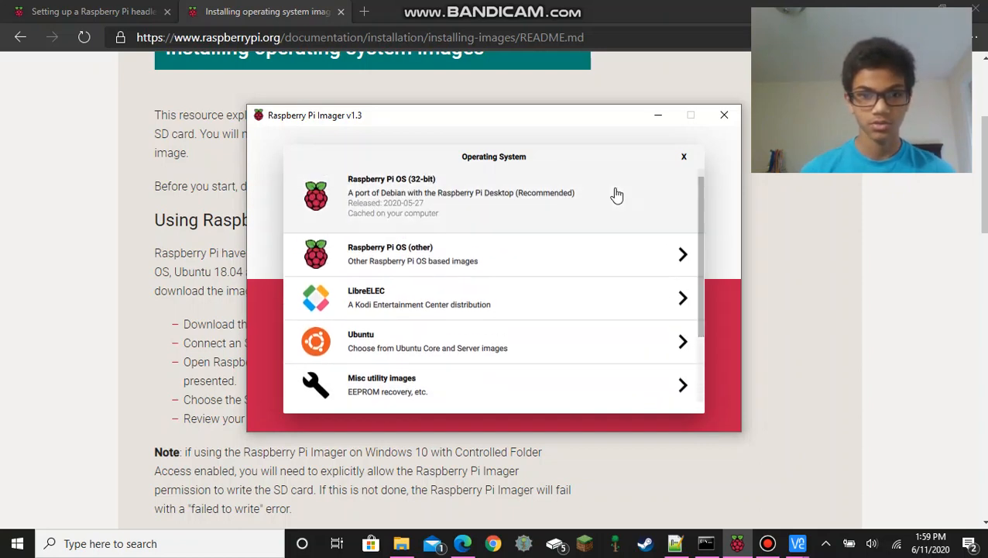
{"action": "left_click", "coordinate": [461, 193]}
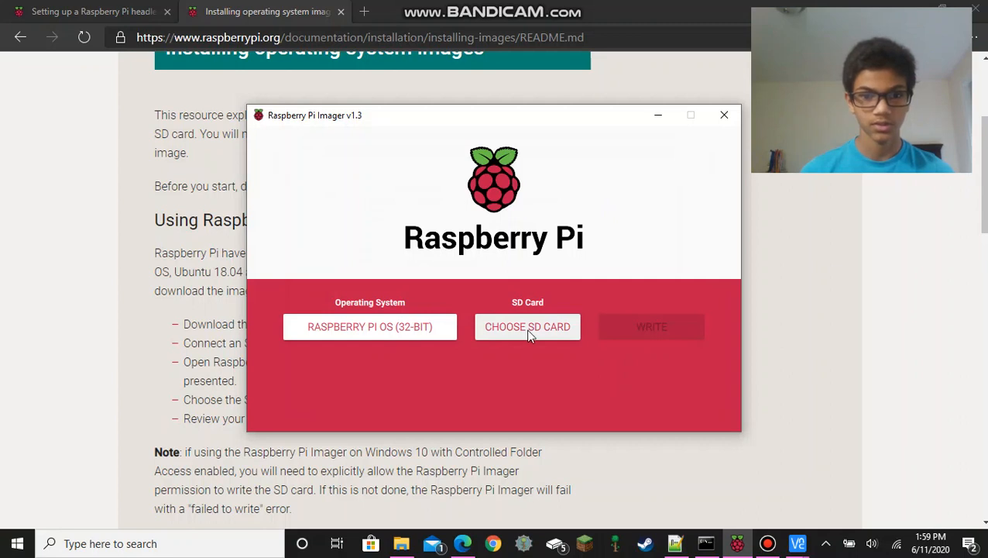
{"action": "left_click", "coordinate": [526, 327]}
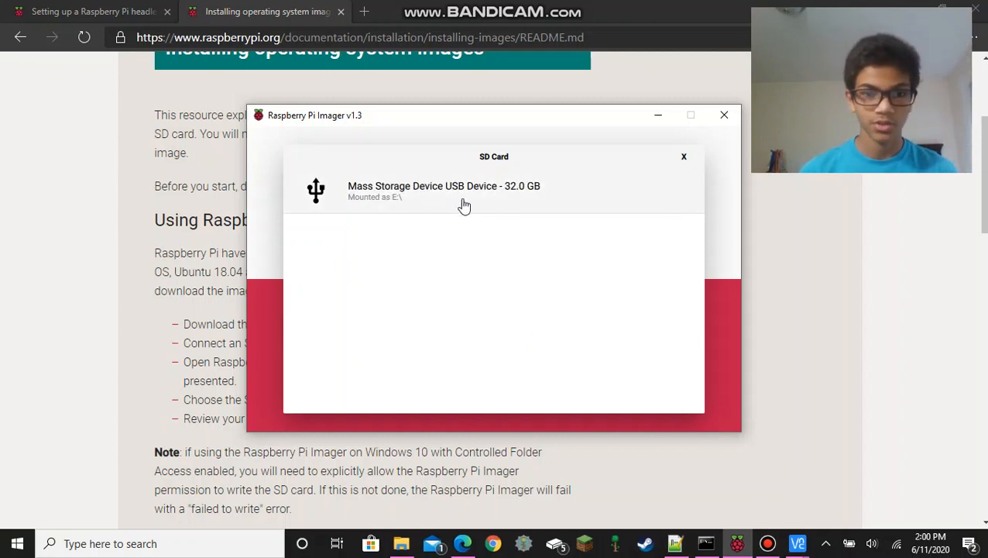
{"action": "left_click", "coordinate": [465, 189]}
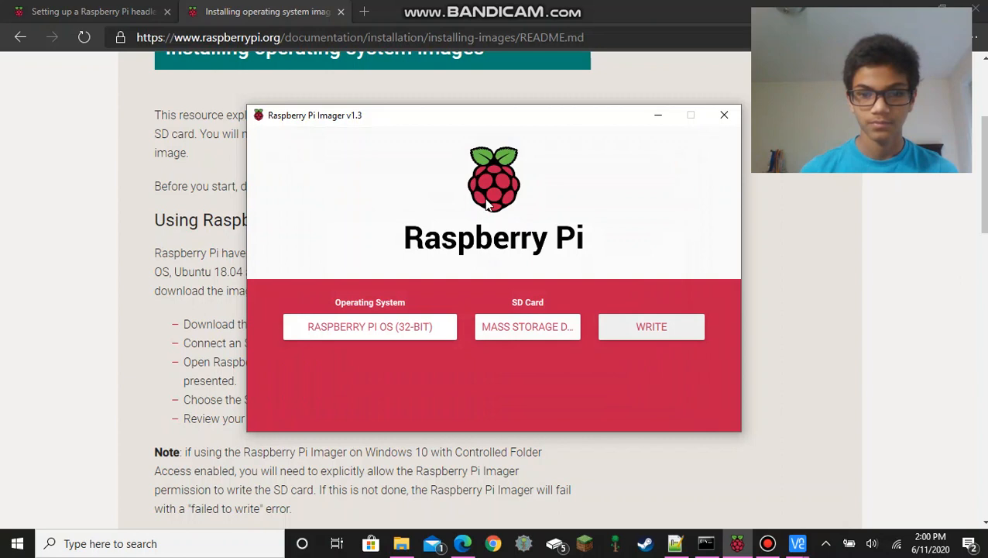
Write the Raspberry Pi OS image to the selected SD card.
{"action": "left_click", "coordinate": [651, 326]}
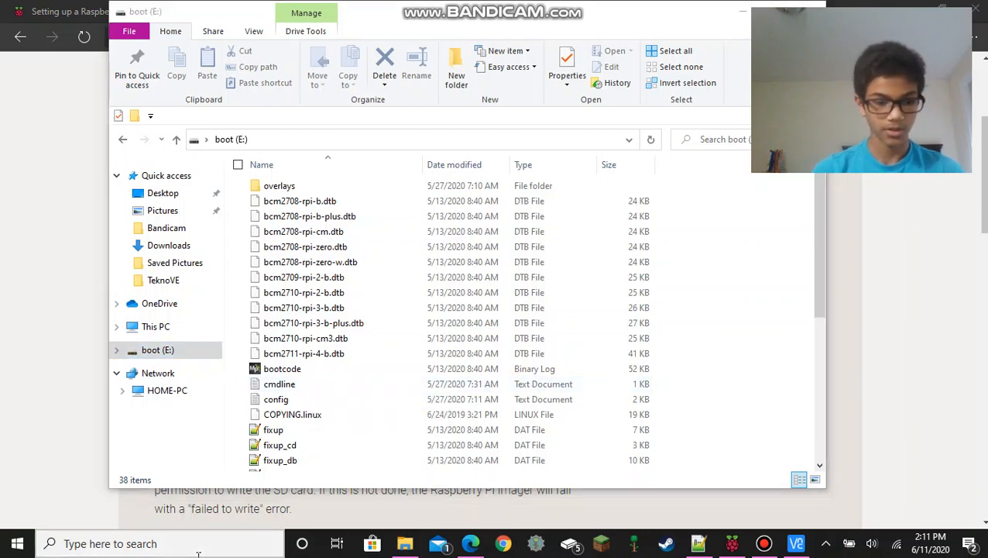
Launch a Command Prompt window from the Start search for 'cmd'.
{"action": "type", "text": "cmd"}
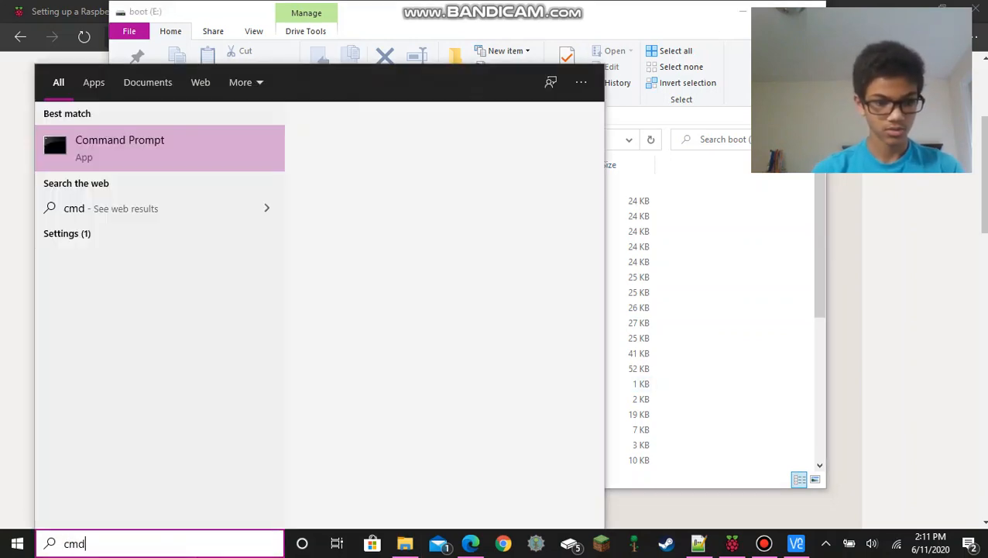
{"action": "left_click", "coordinate": [119, 147]}
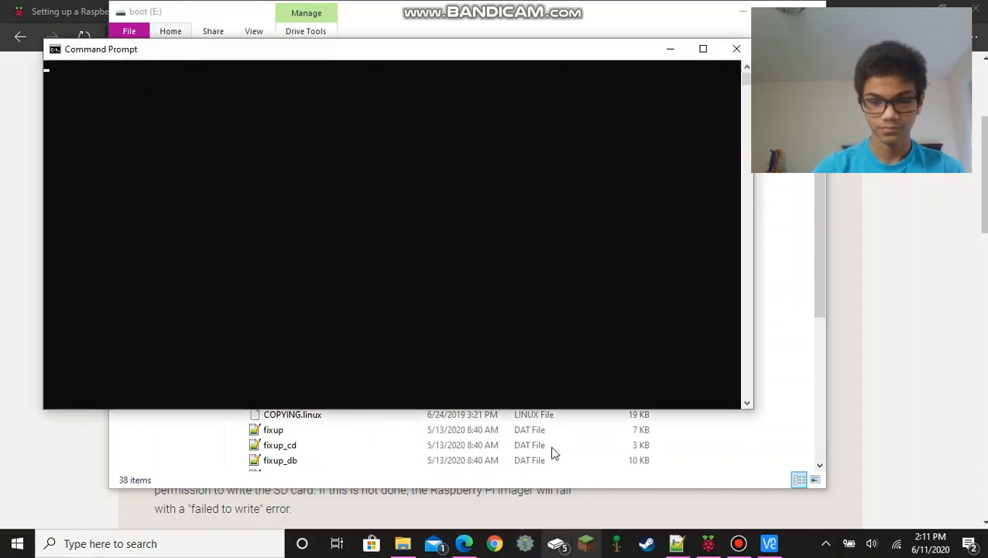
{"action": "mouse_move", "coordinate": [382, 102]}
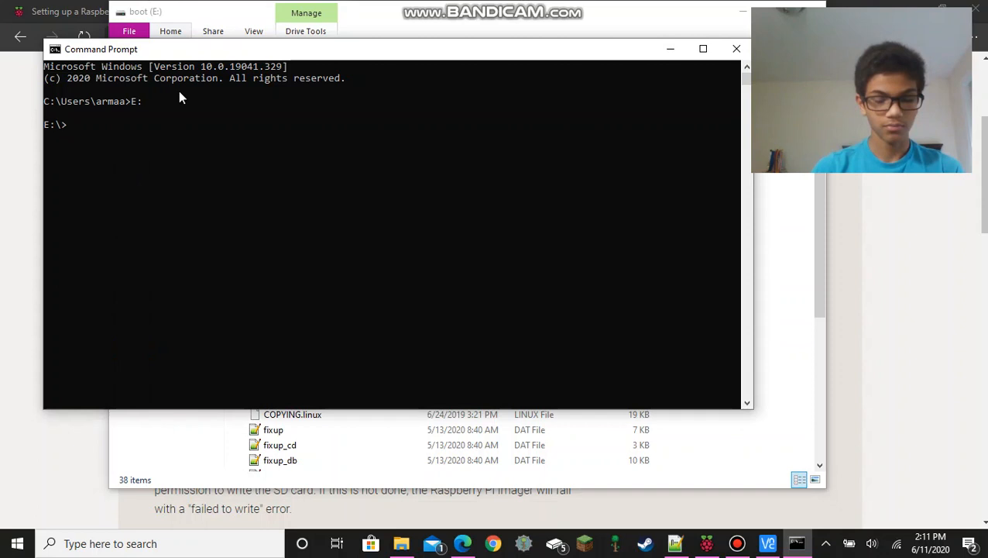
{"action": "mouse_move", "coordinate": [610, 174]}
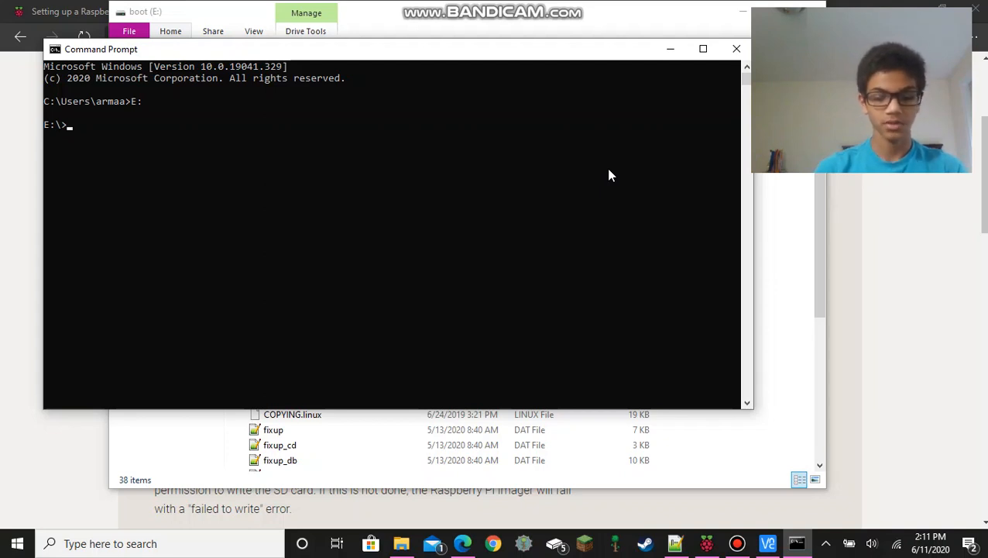
Create an empty ssh file on E: with 'copy type nul > ssh' and confirm it with dir.
{"action": "type", "text": "c"}
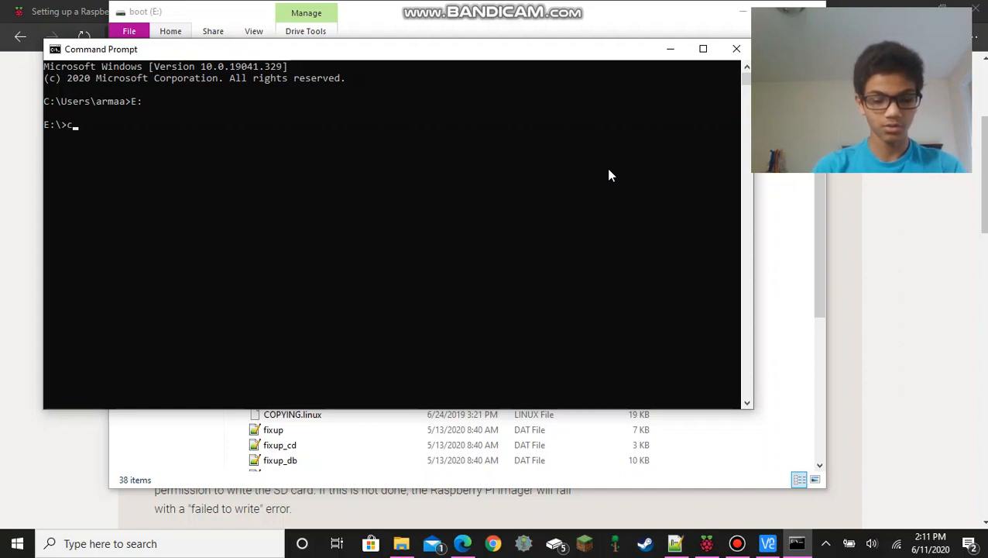
{"action": "type", "text": "opy typ"}
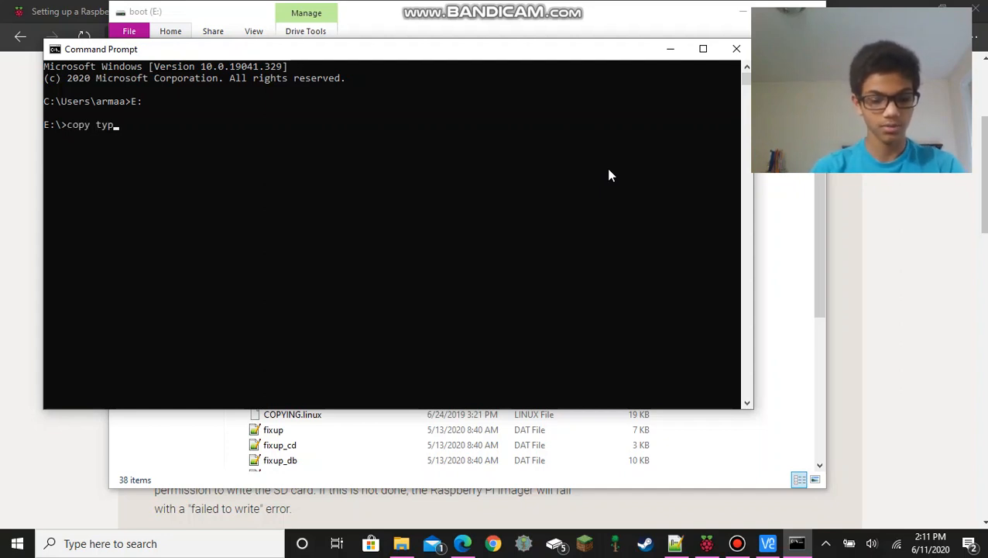
{"action": "type", "text": "e nul  >  ssh"}
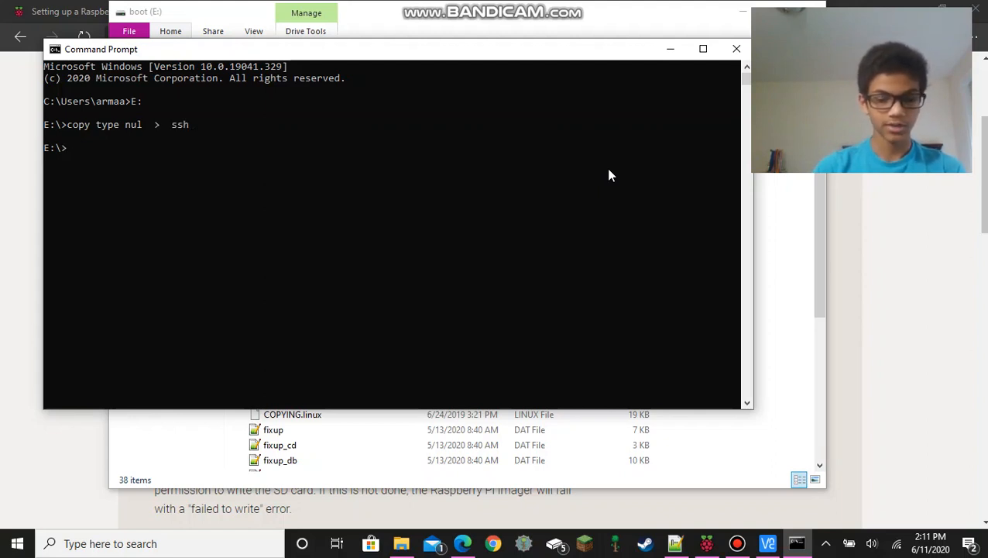
{"action": "type", "text": "di"}
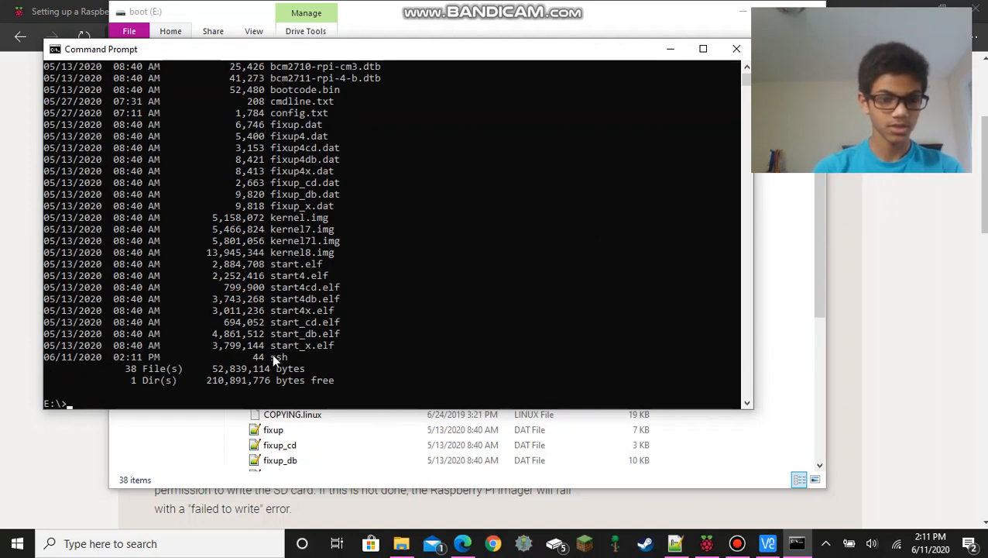
{"action": "double_click", "coordinate": [279, 356]}
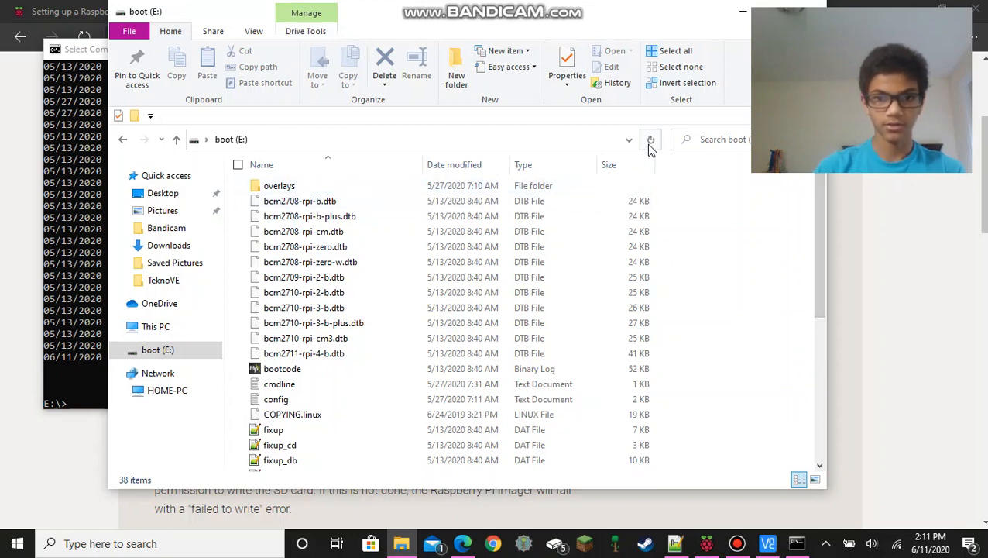
Scroll the refreshed boot (E:) file list, now counting 39 items with ssh.
{"action": "scroll", "scroll_direction": "down", "scroll_amount": 3}
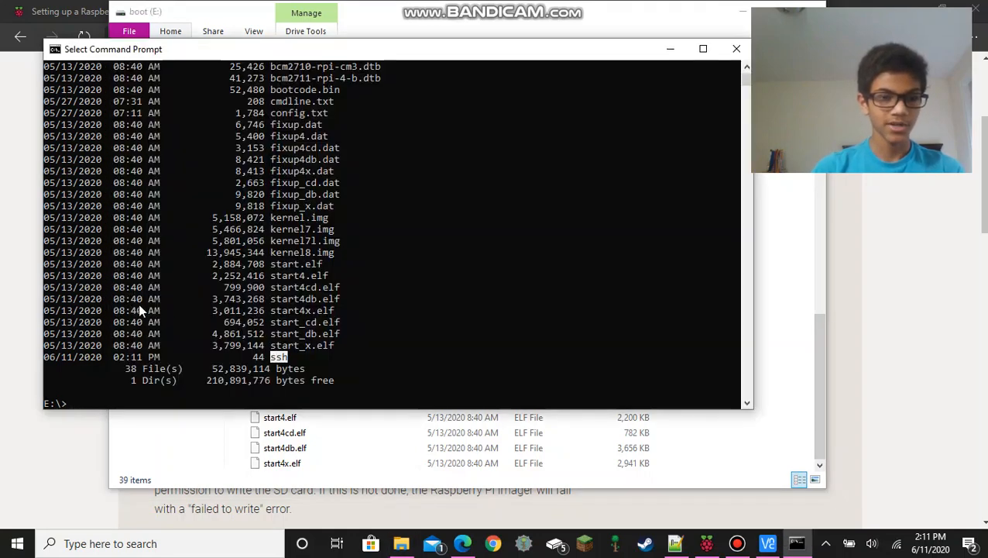
{"action": "mouse_move", "coordinate": [241, 325]}
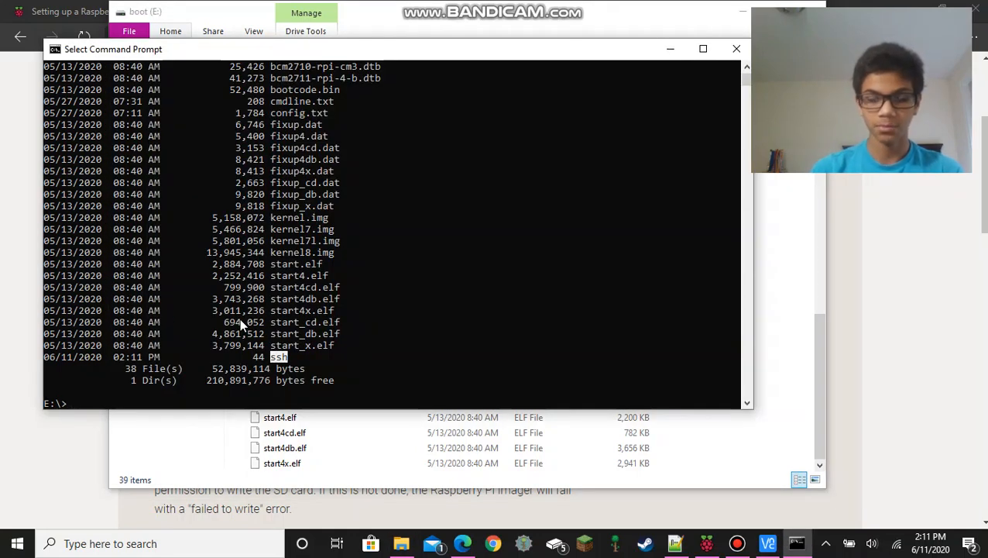
{"action": "mouse_move", "coordinate": [854, 457]}
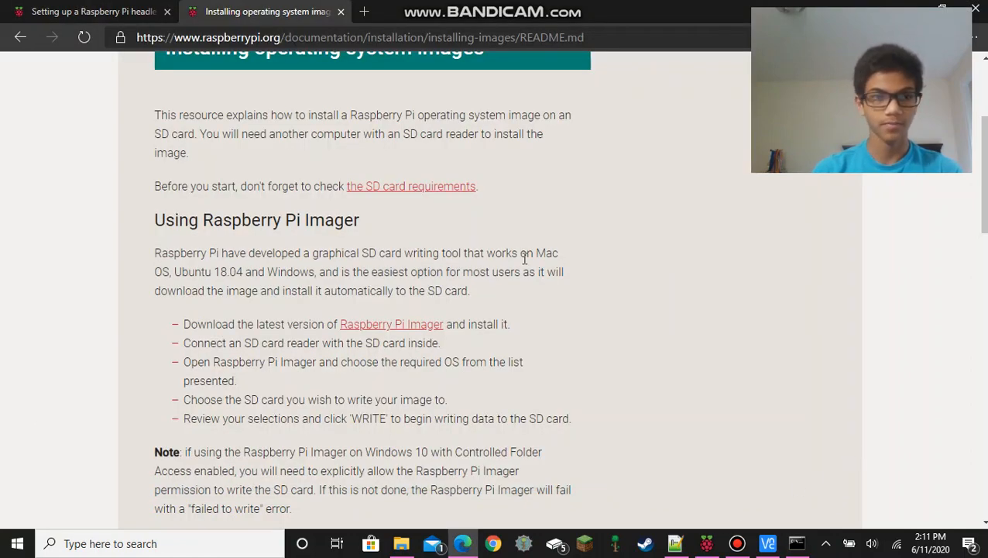
Switch Chrome to the 'Setting up a Raspberry Pi headless' guide tab.
{"action": "left_click", "coordinate": [85, 12]}
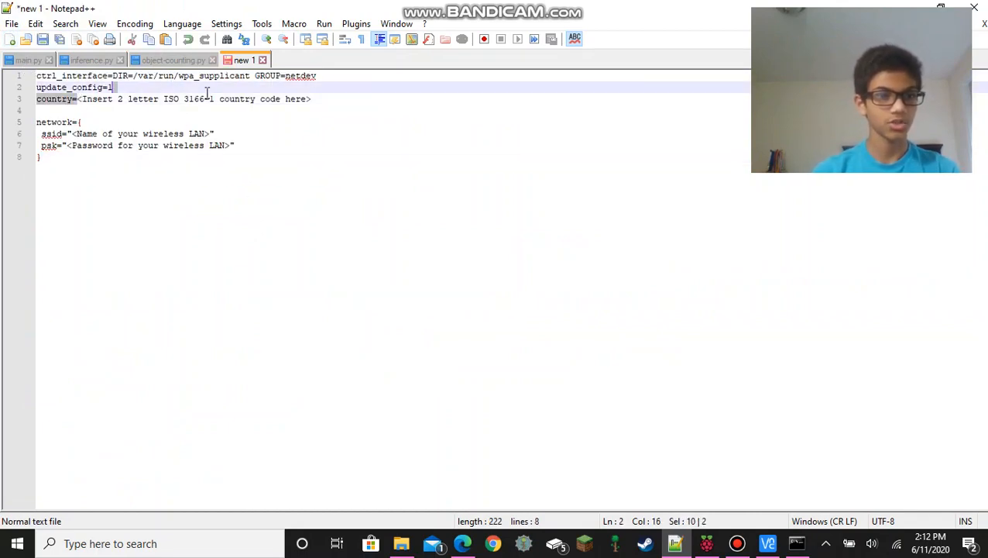
Replace the country placeholder in the wpa_supplicant template with US.
{"action": "left_click", "coordinate": [313, 100]}
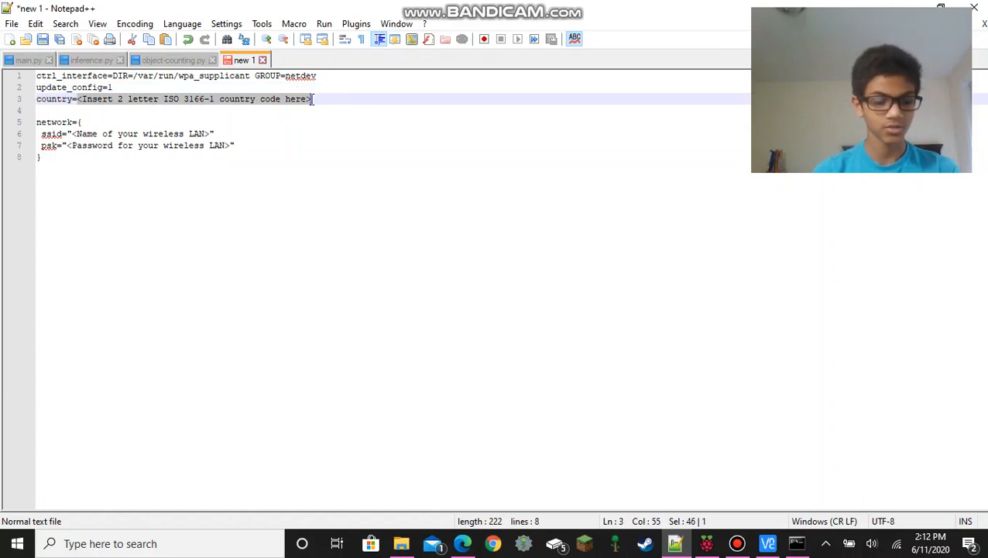
{"action": "type", "text": "US"}
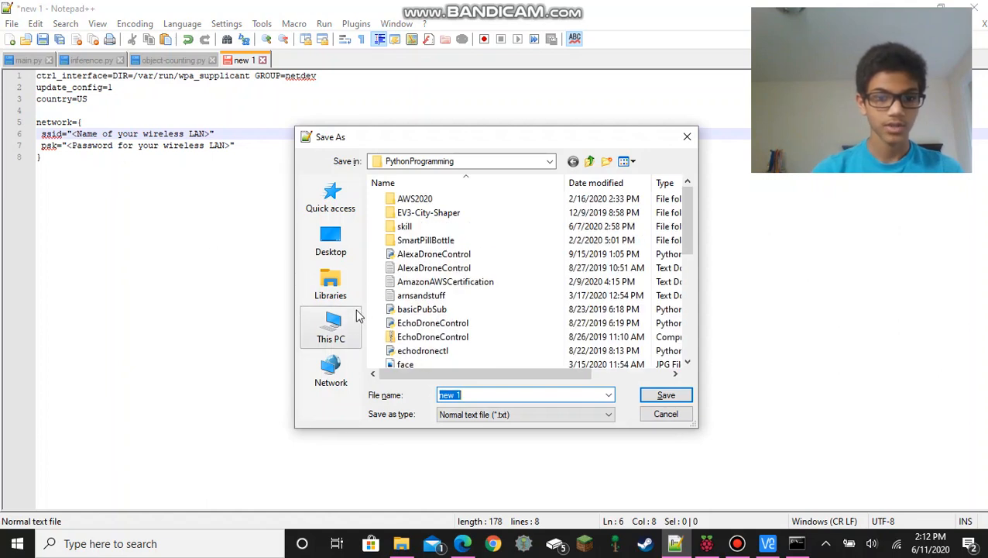
Save the Wi-Fi template as wpa_supplicant.conf on the boot (E:) drive.
{"action": "left_click", "coordinate": [330, 326]}
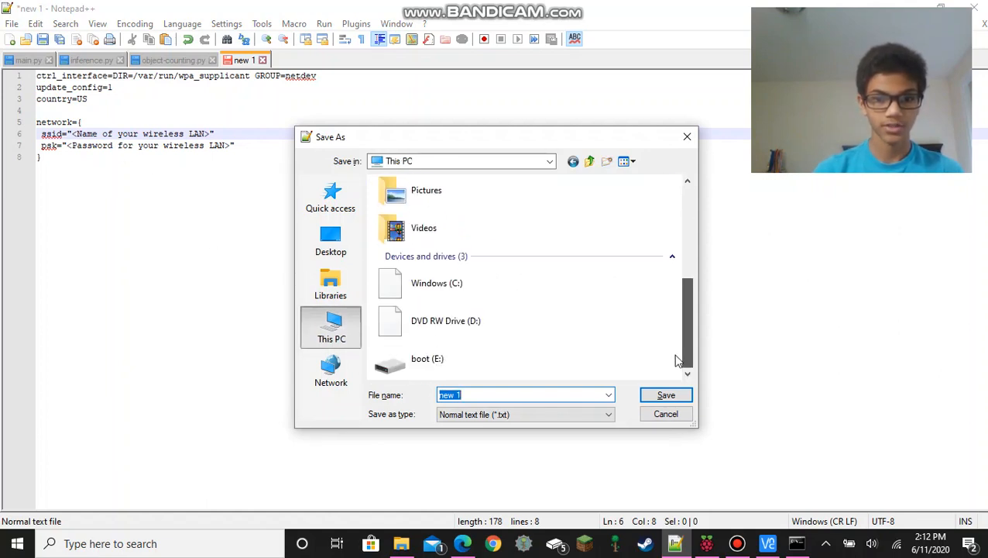
{"action": "double_click", "coordinate": [428, 360]}
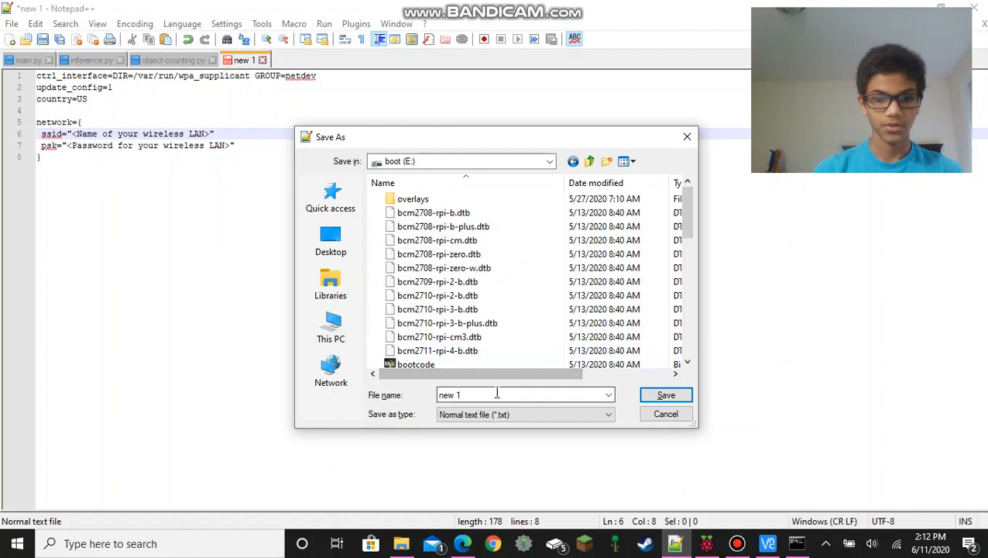
{"action": "type", "text": "wpa"}
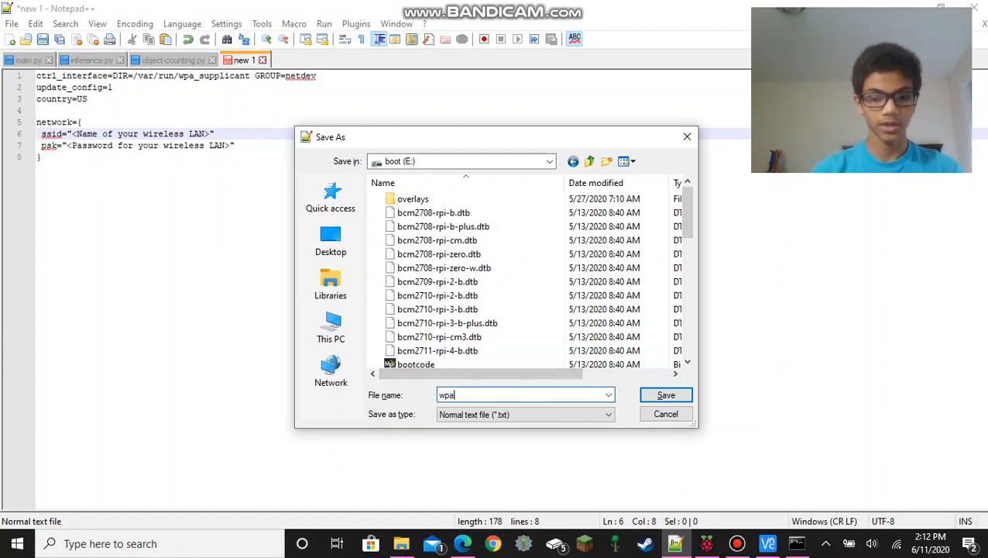
{"action": "type", "text": "_supplicant.conf"}
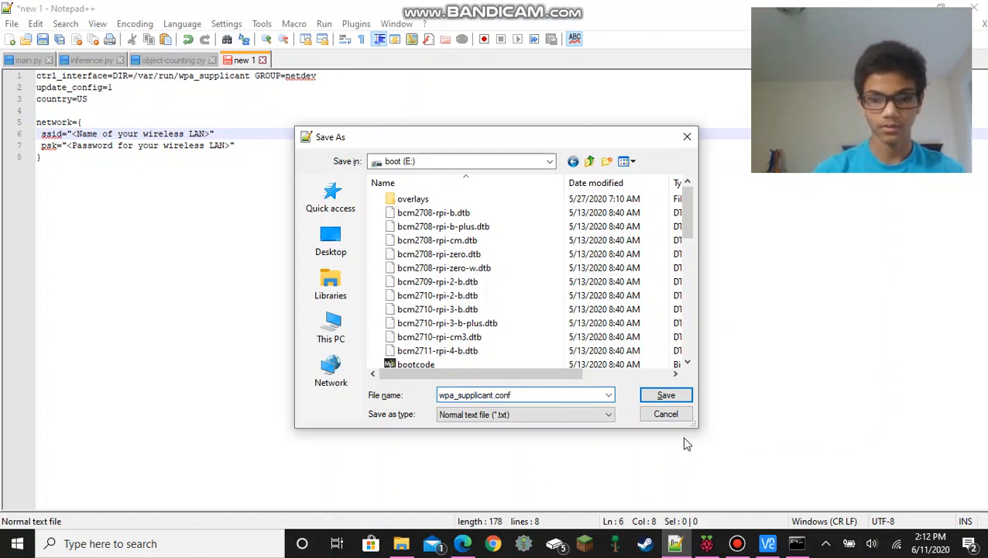
{"action": "left_click", "coordinate": [666, 395]}
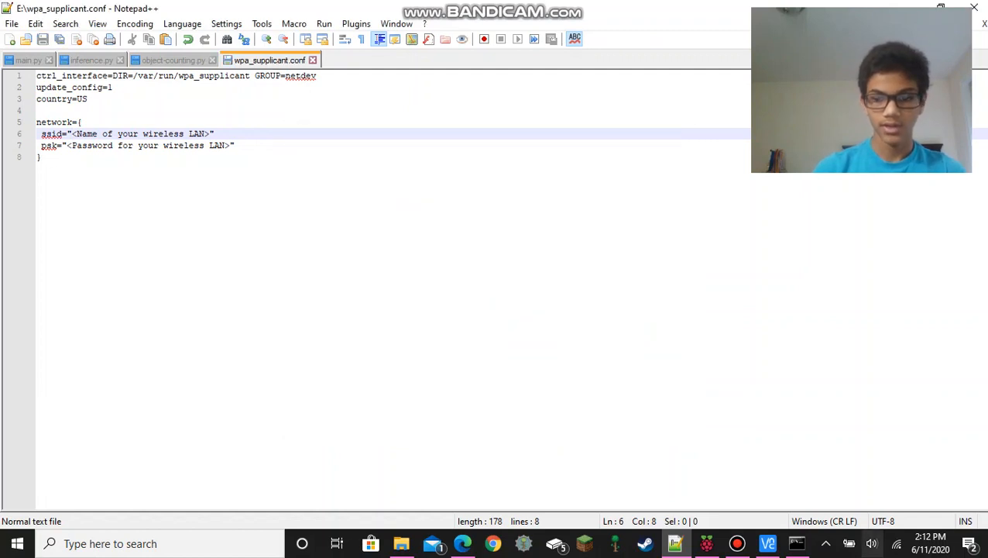
Eject the boot (E:) Mass Storage Device from the system tray.
{"action": "left_click", "coordinate": [825, 544]}
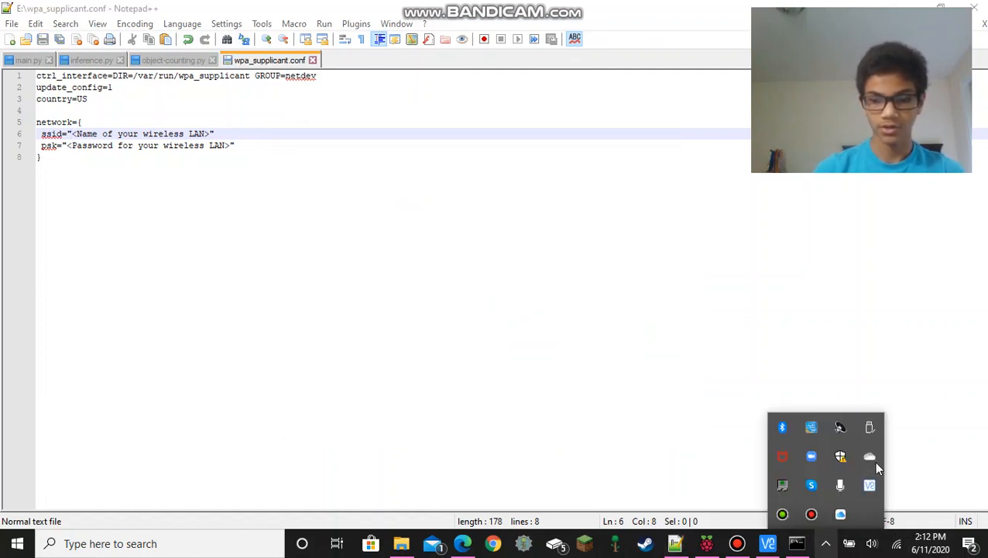
{"action": "left_click", "coordinate": [869, 428]}
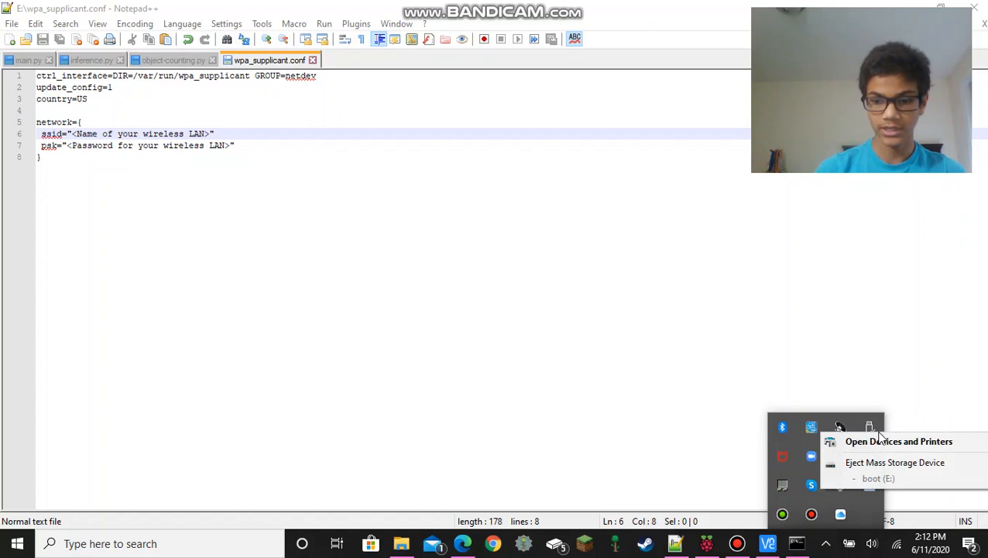
{"action": "mouse_move", "coordinate": [895, 462]}
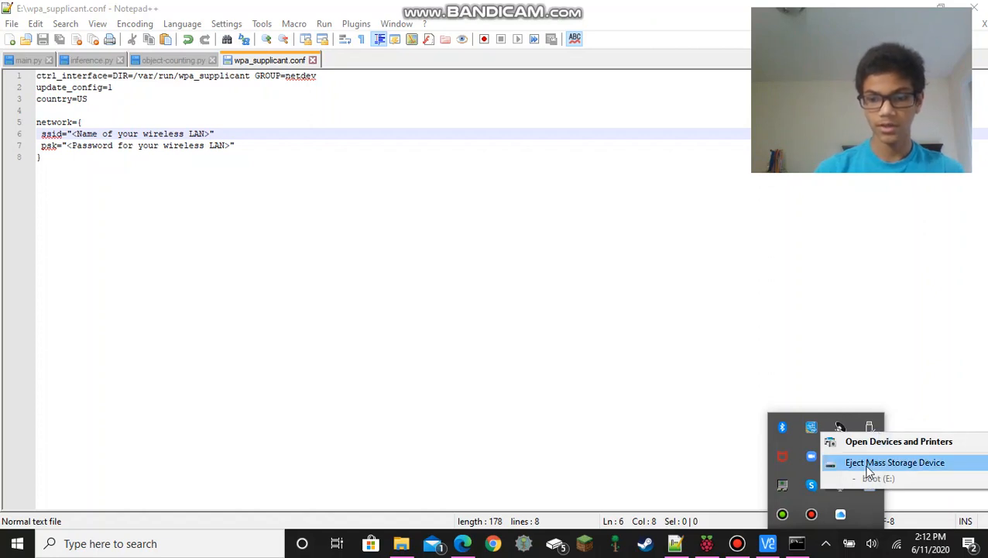
{"action": "left_click", "coordinate": [895, 462]}
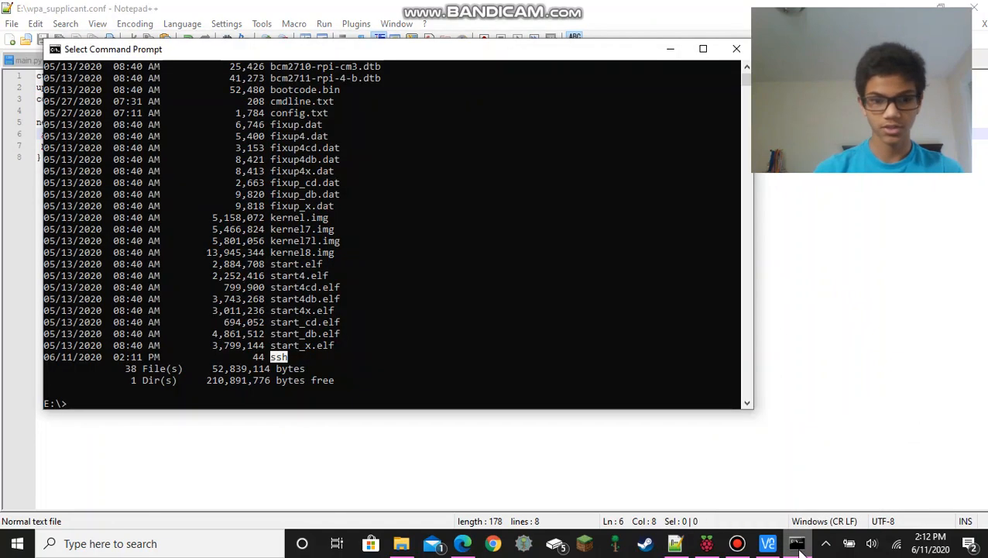
Switch the Command Prompt working drive from E: to C:.
{"action": "type", "text": "C:"}
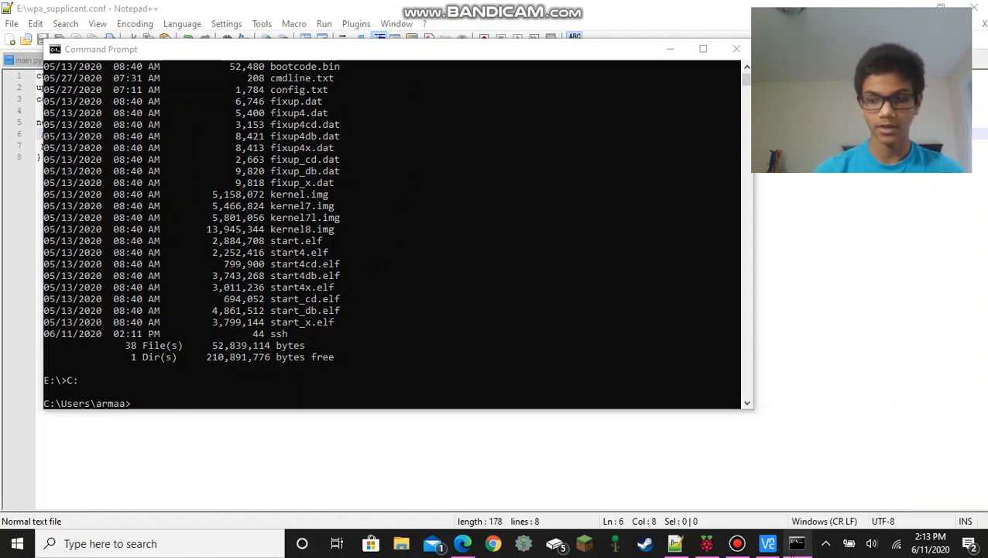
{"action": "mouse_move", "coordinate": [799, 531]}
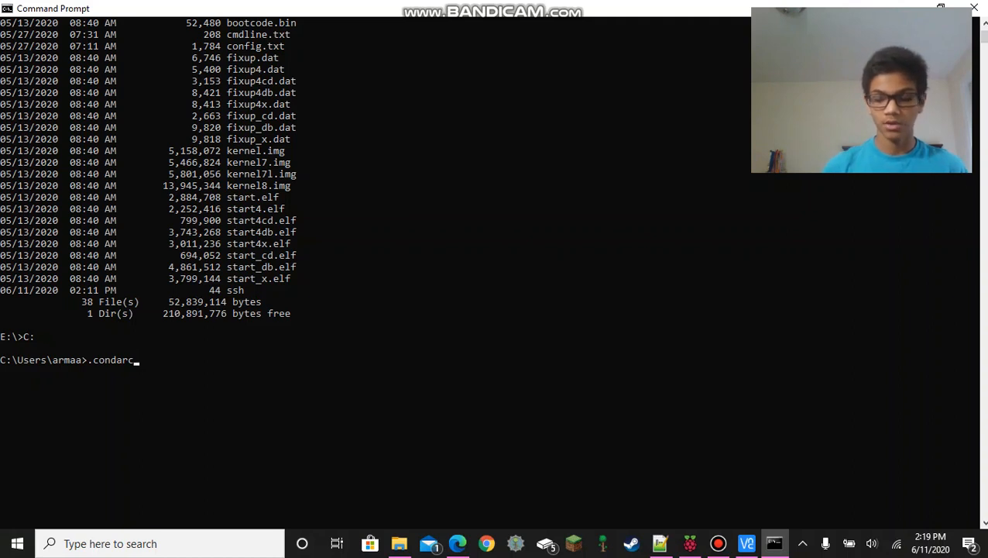
Run 'ssh pi@raspberrypi' twice, getting a refusal then a host identification changed warning.
{"action": "key", "text": "Backspace"}
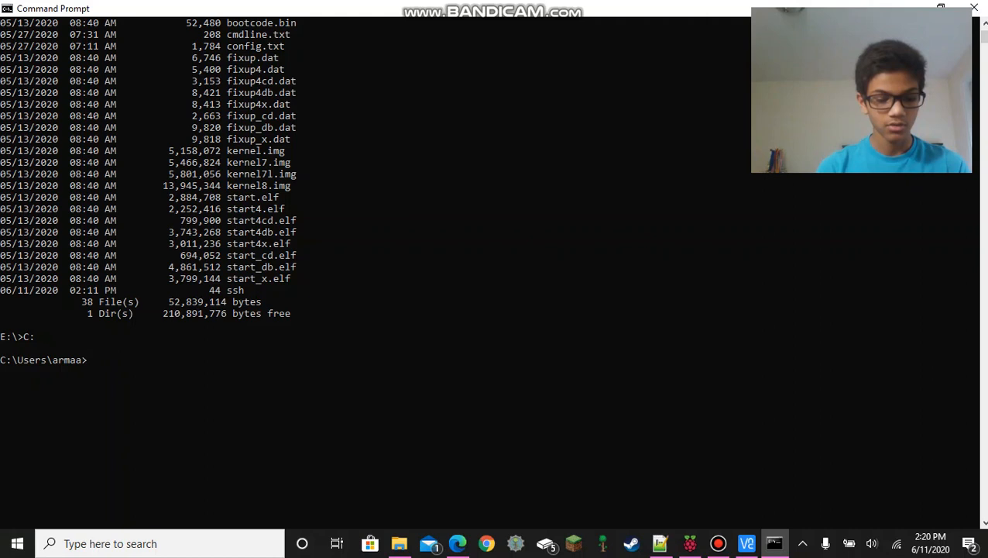
{"action": "type", "text": "ssh"}
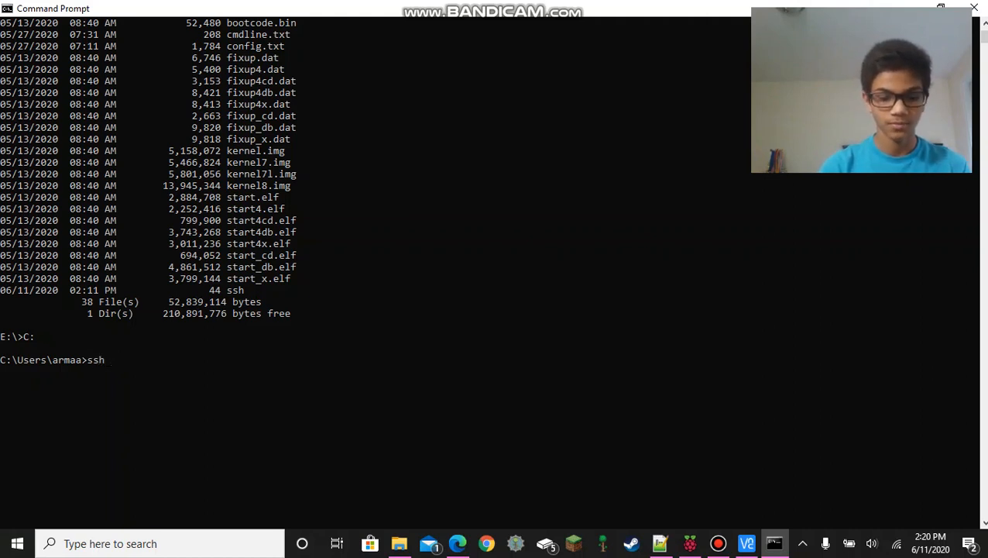
{"action": "type", "text": "pi@"}
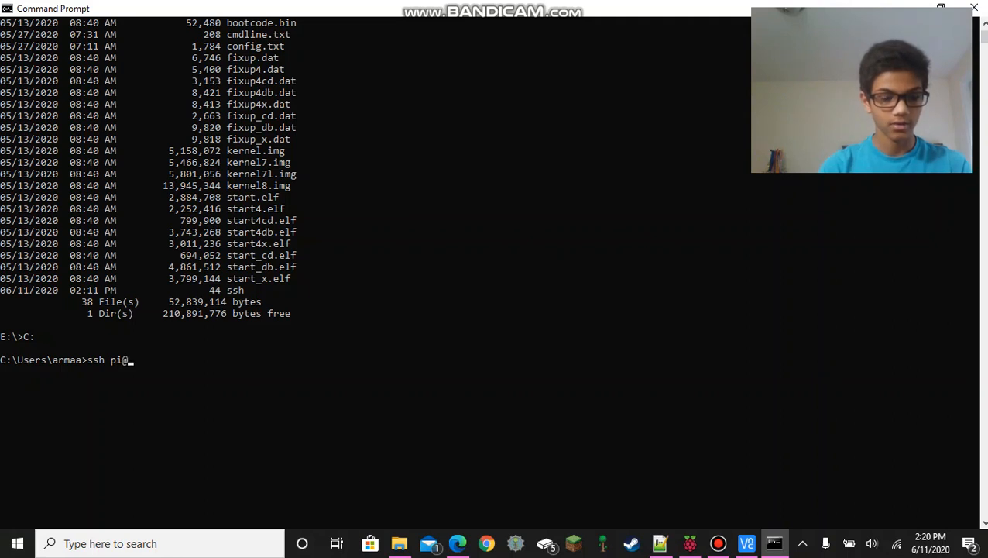
{"action": "type", "text": "raspberrypi"}
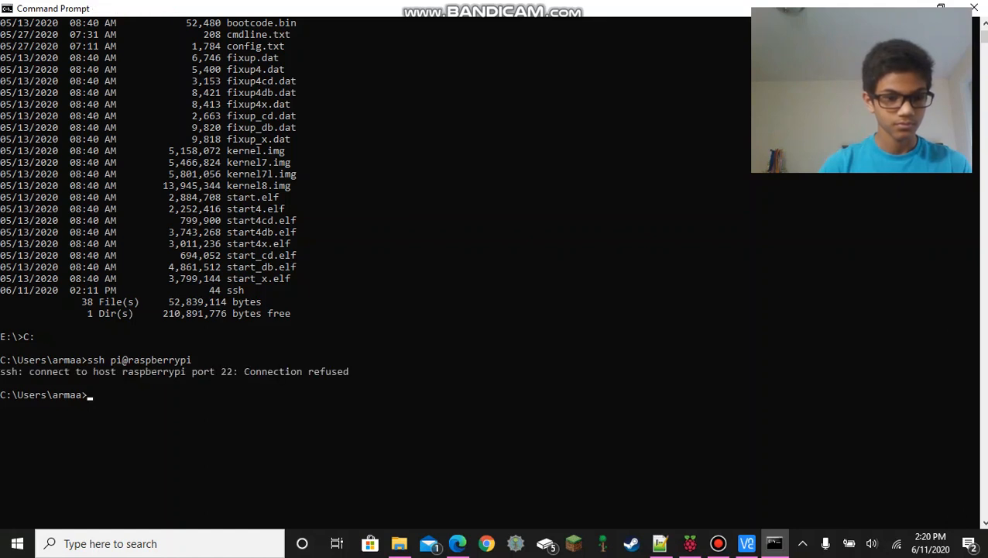
{"action": "mouse_move", "coordinate": [215, 251]}
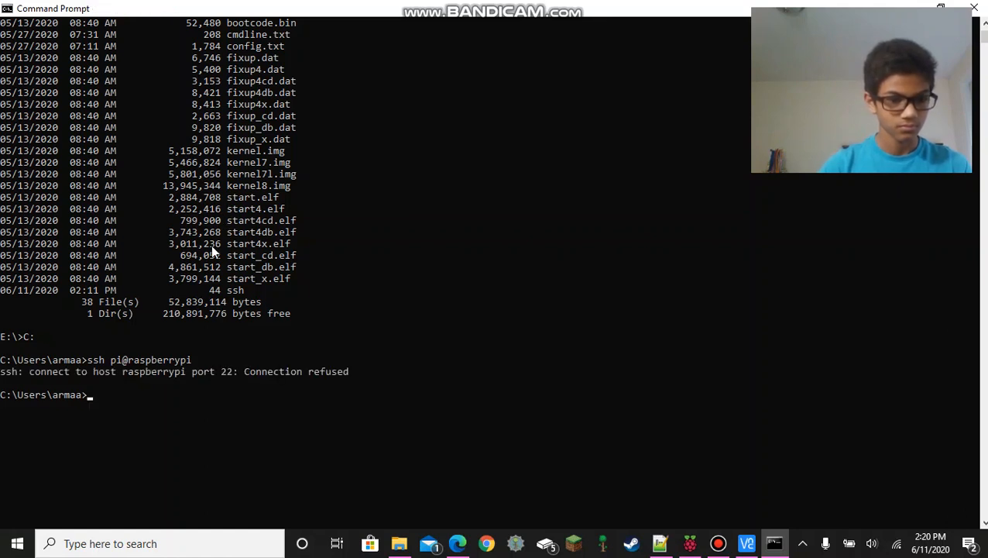
{"action": "type", "text": "ssh pi@raspberrypi"}
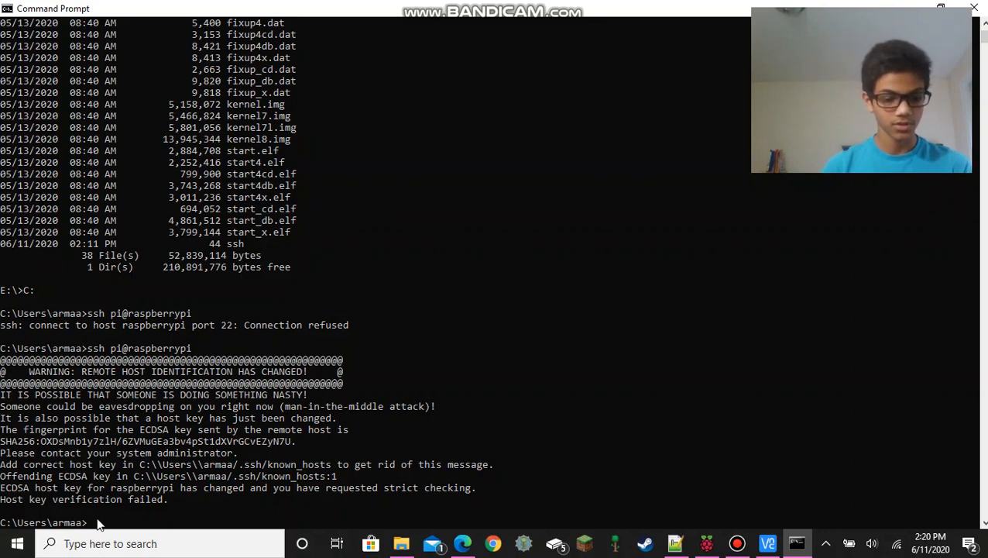
Delete the local .ssh folder, then reconnect as pi@raspberrypi accepting the host key.
{"action": "type", "text": "de"}
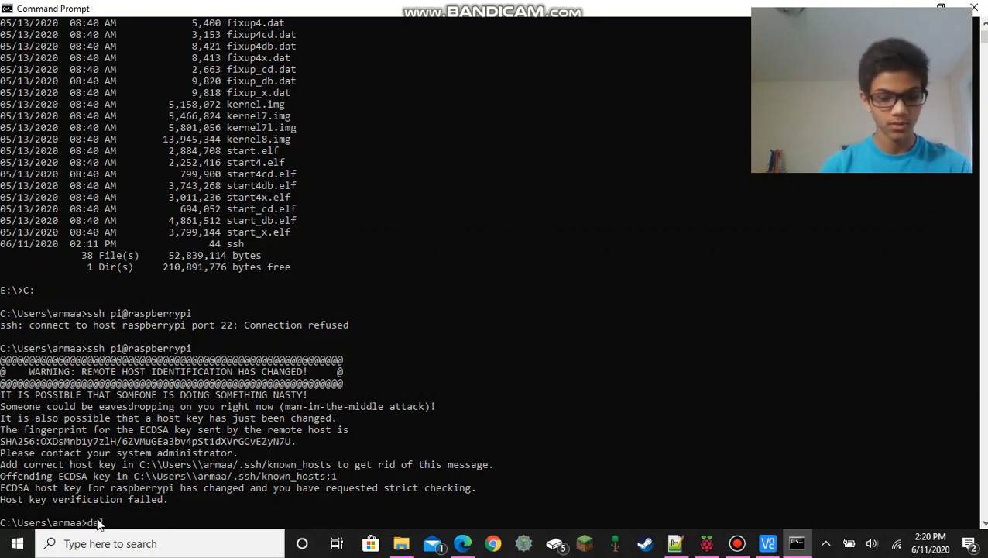
{"action": "type", "text": ".ssh"}
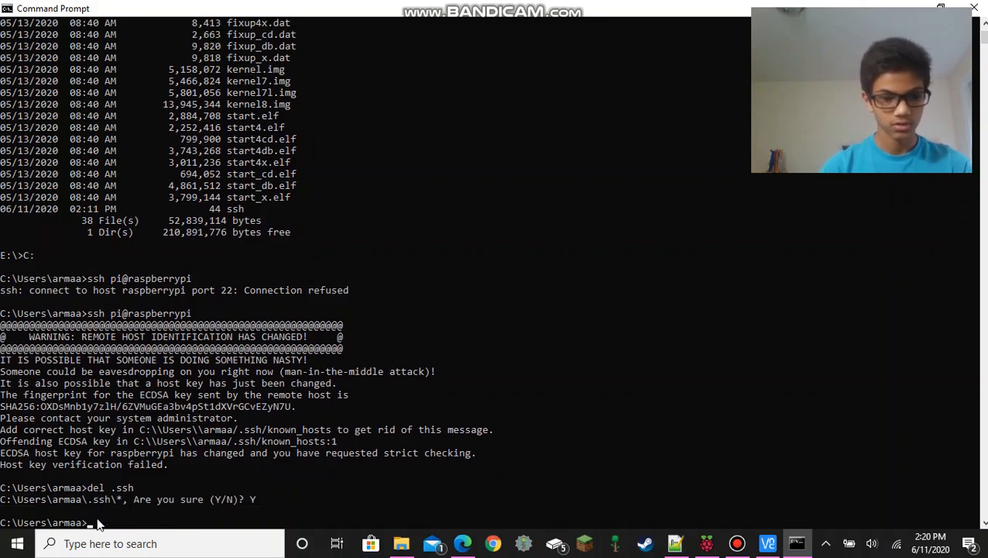
{"action": "type", "text": "Y"}
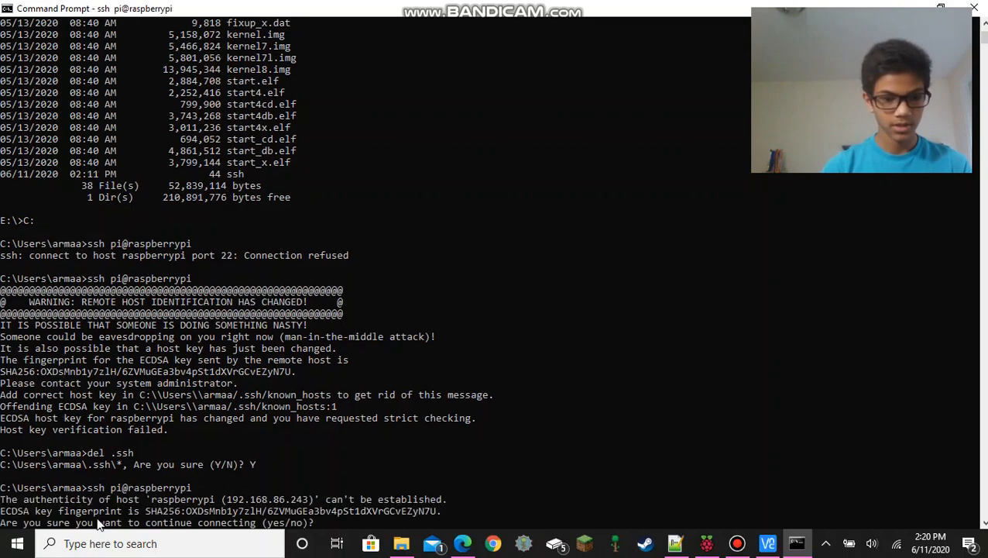
{"action": "type", "text": "yes"}
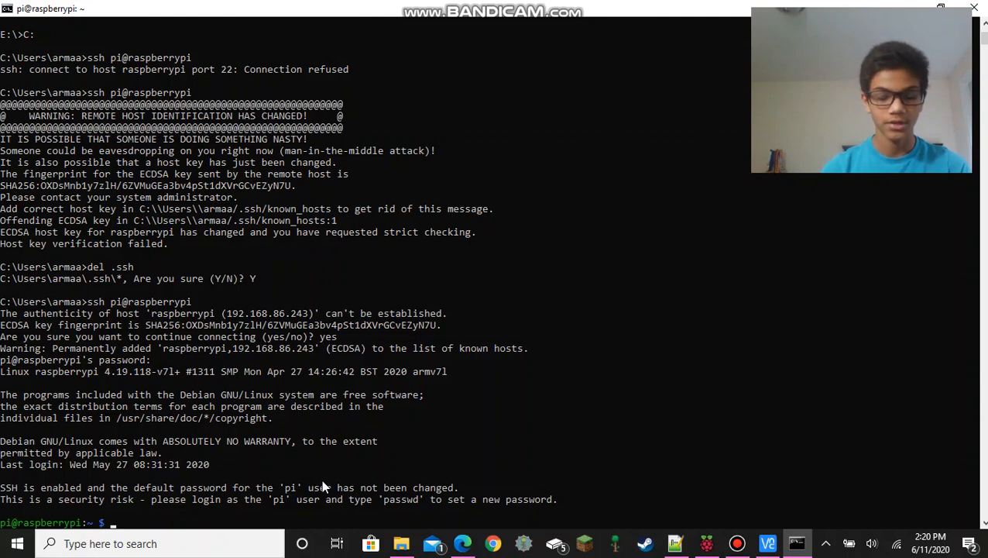
Start vncserver on the Pi, creating desktop raspberrypi:1 at 192.168.86.243:1.
{"action": "left_click", "coordinate": [767, 542]}
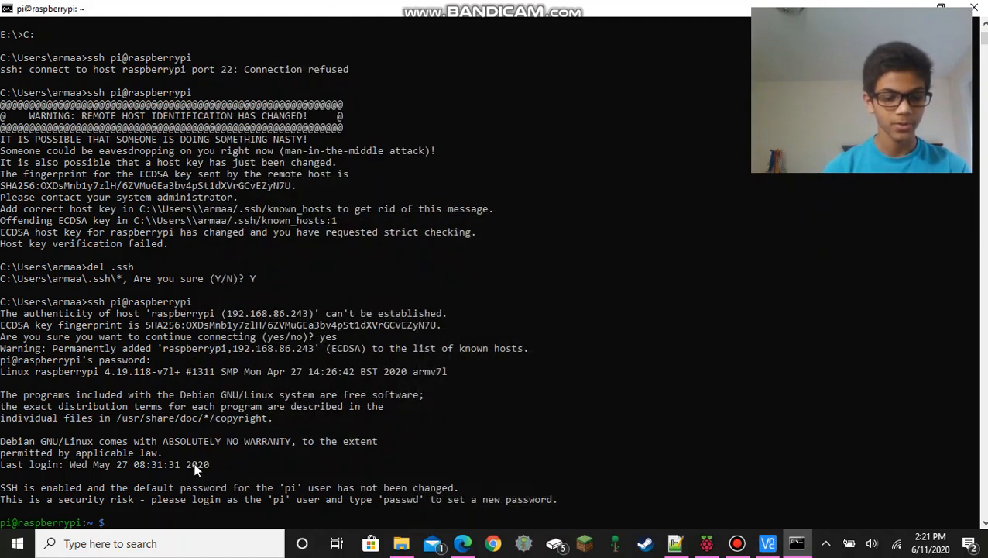
{"action": "type", "text": "vncserver"}
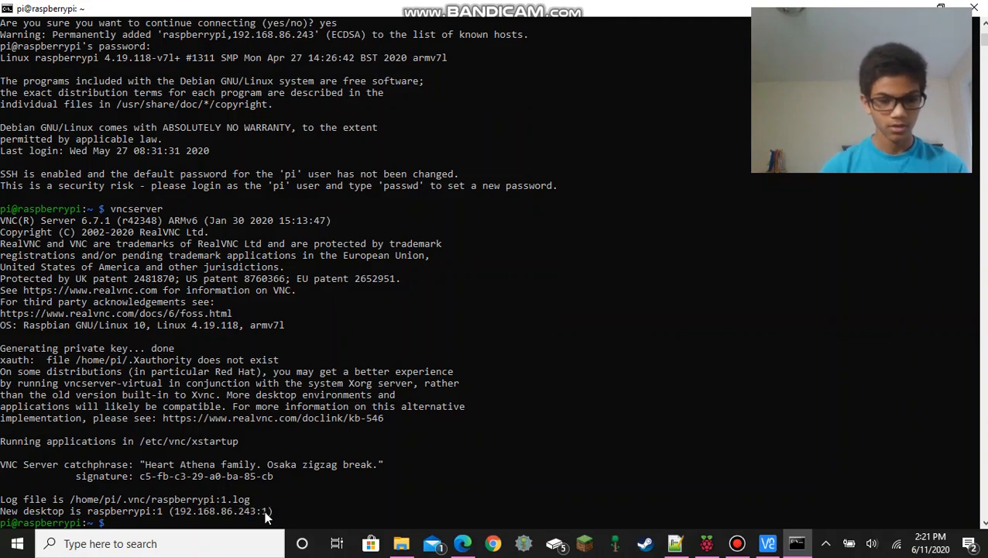
{"action": "left_click", "coordinate": [768, 542]}
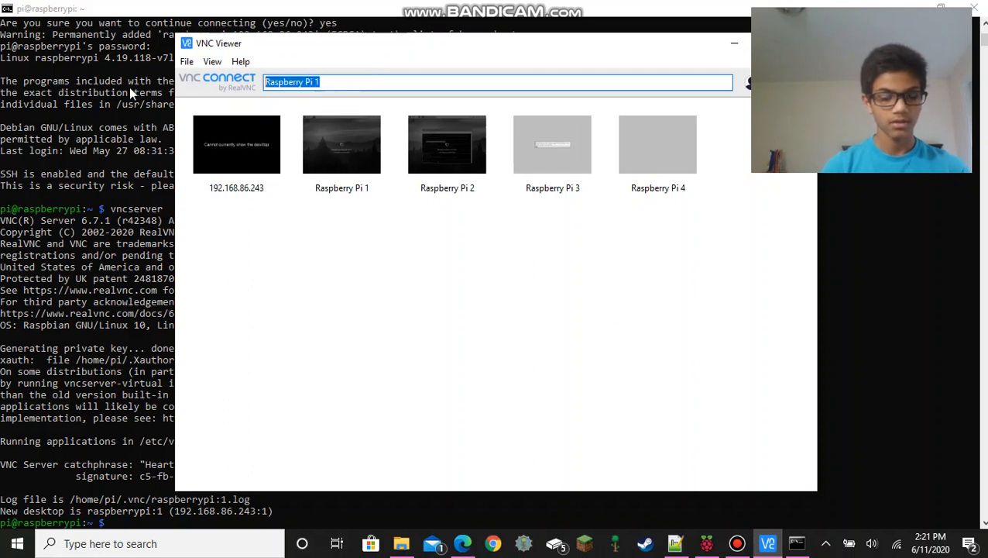
Connect VNC Viewer to 192.168.86.243:1 and step past the Pi's welcome wizard.
{"action": "type", "text": "192.168.86.243:1"}
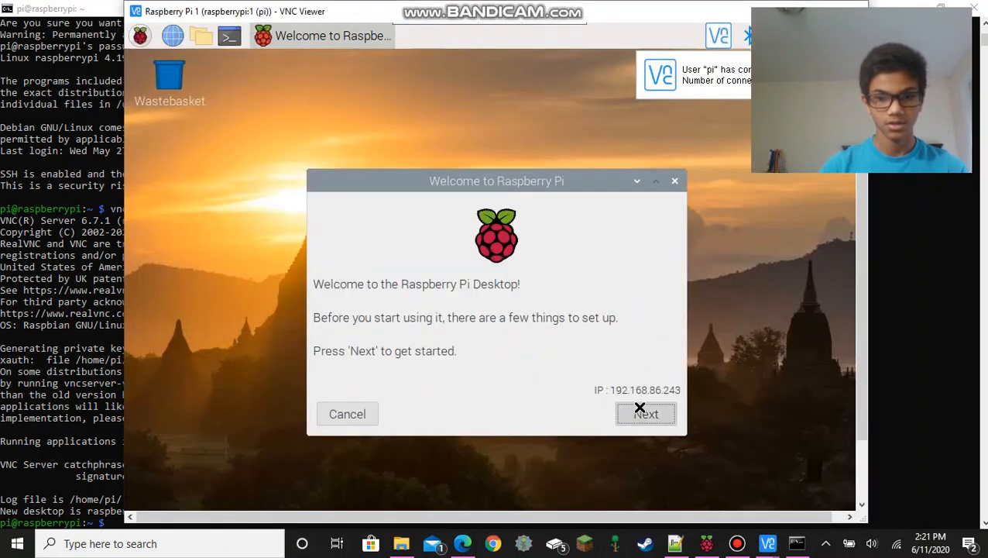
{"action": "left_click", "coordinate": [646, 412]}
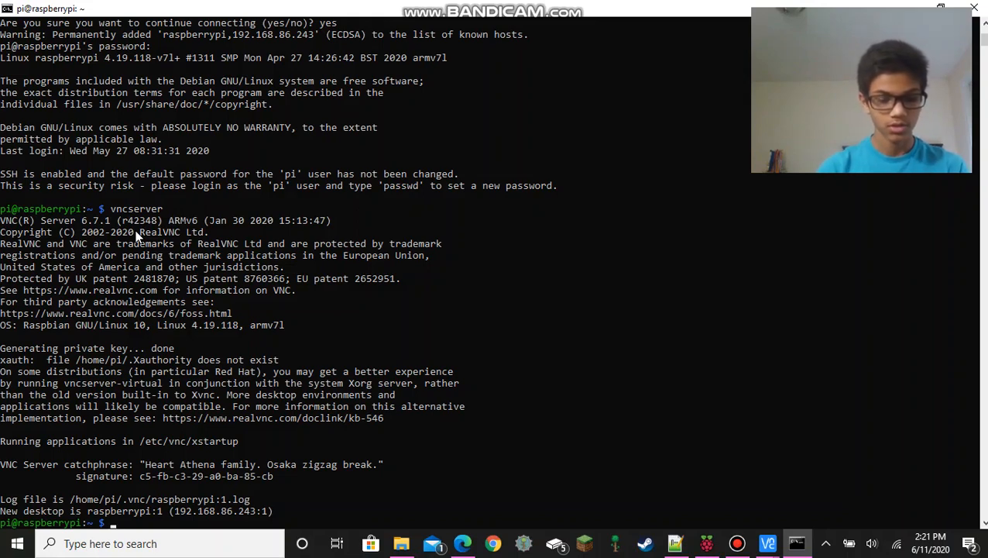
Run sudo raspi-config, browse its menu toward Overclock, and exit to the shell.
{"action": "type", "text": "sudo raspi"}
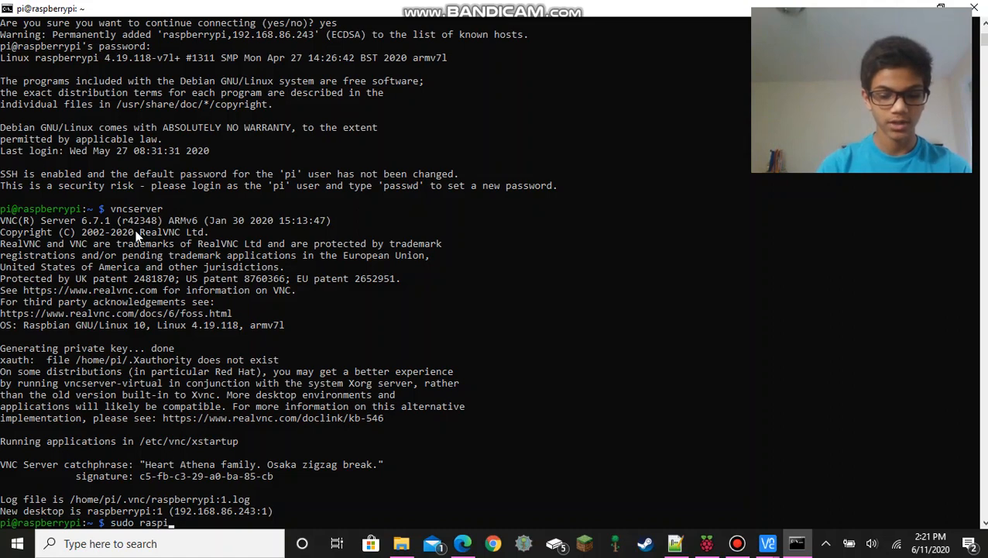
{"action": "type", "text": "-config"}
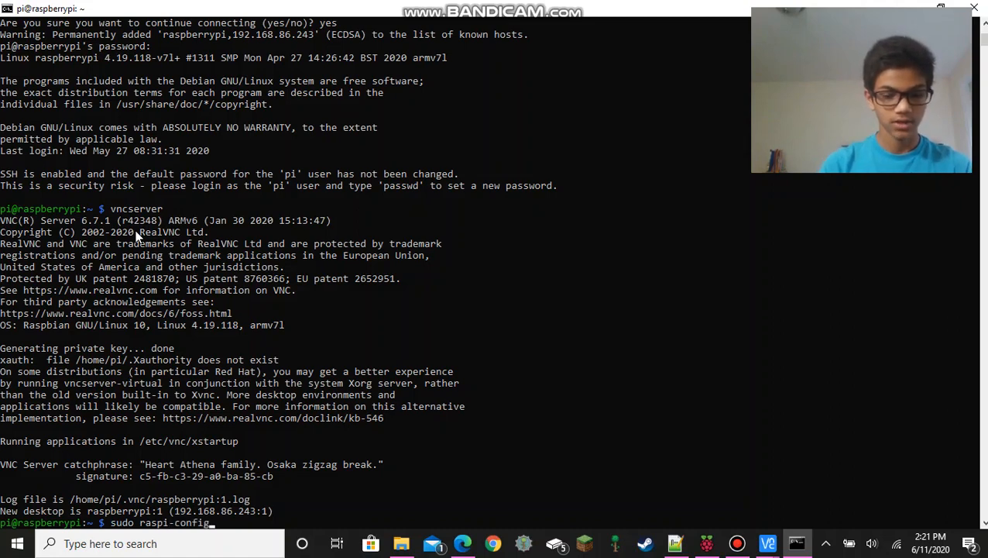
{"action": "key", "text": "Return"}
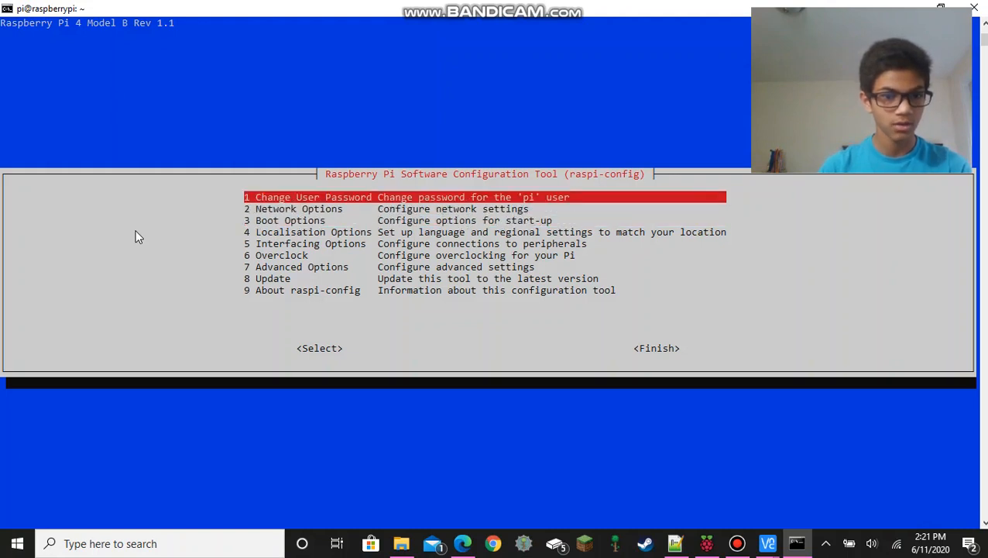
{"action": "key", "text": "Down"}
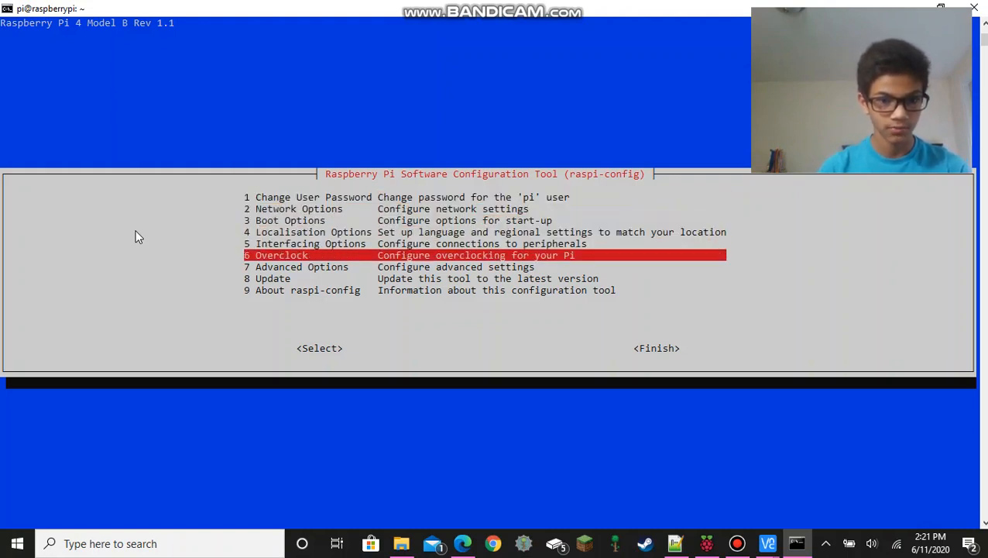
{"action": "key", "text": "Down"}
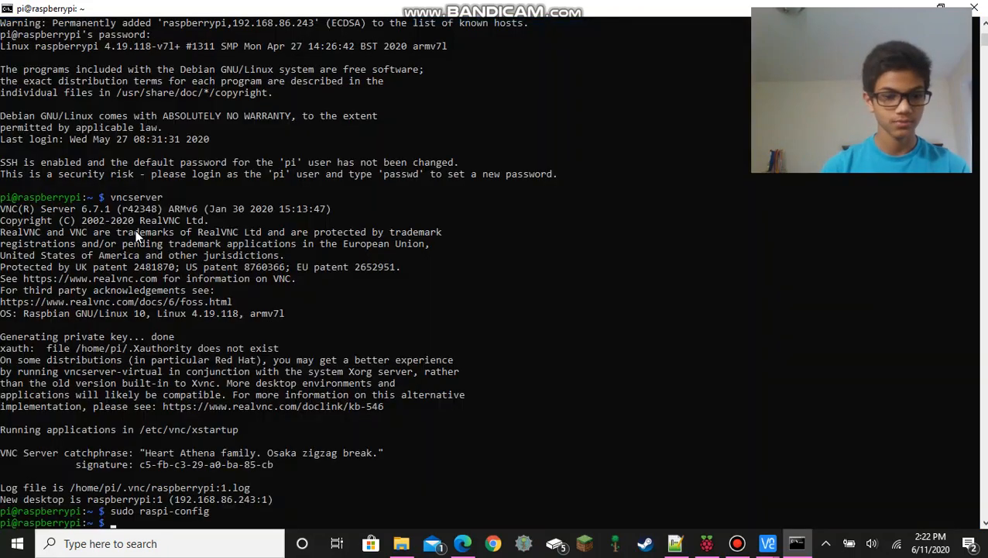
{"action": "mouse_move", "coordinate": [347, 359]}
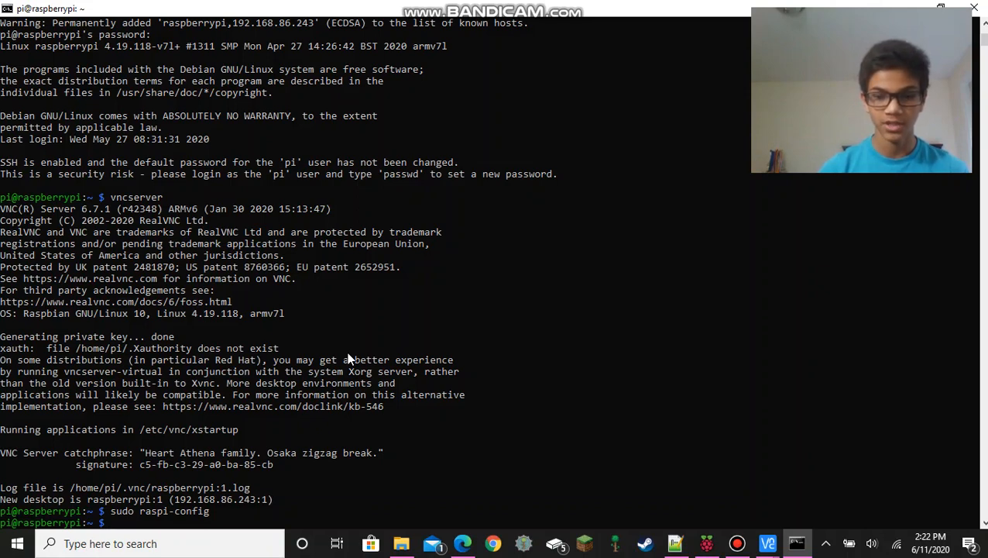
{"action": "mouse_move", "coordinate": [518, 437]}
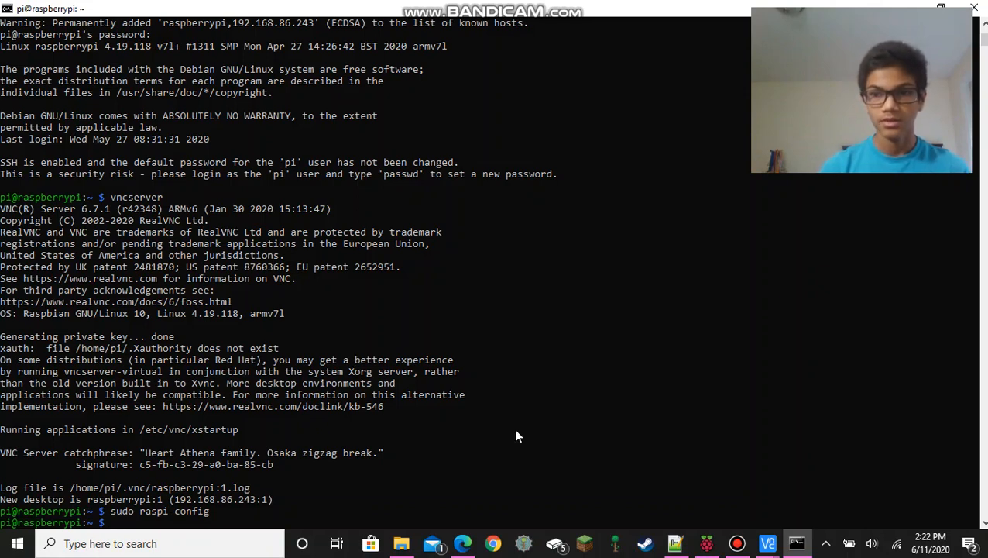